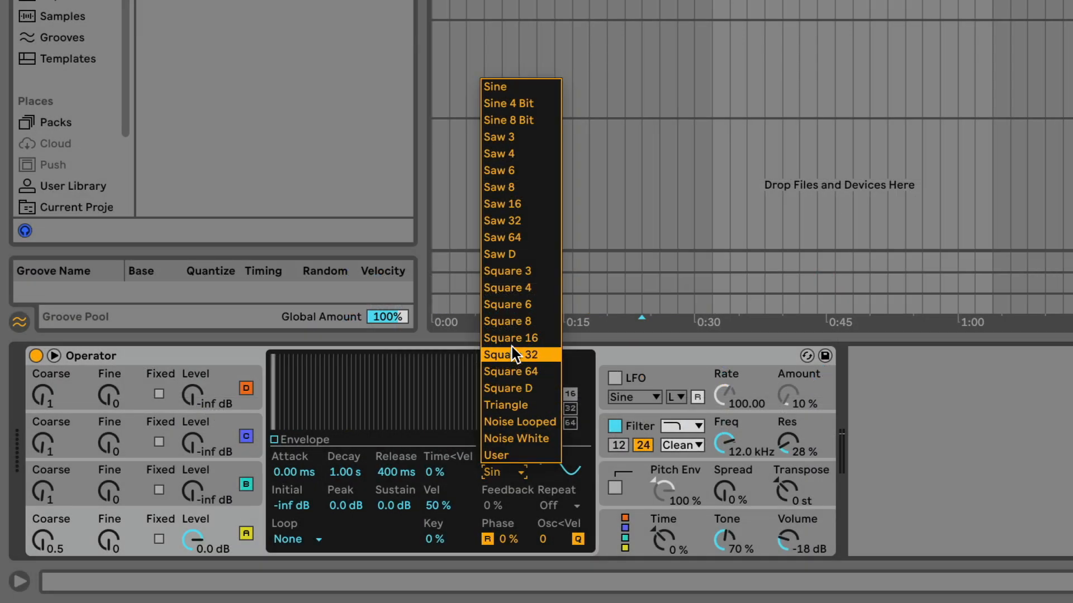
- Switch oscillator B to the SwD waveform and raise its level to -15 dB
left_click(510, 337)
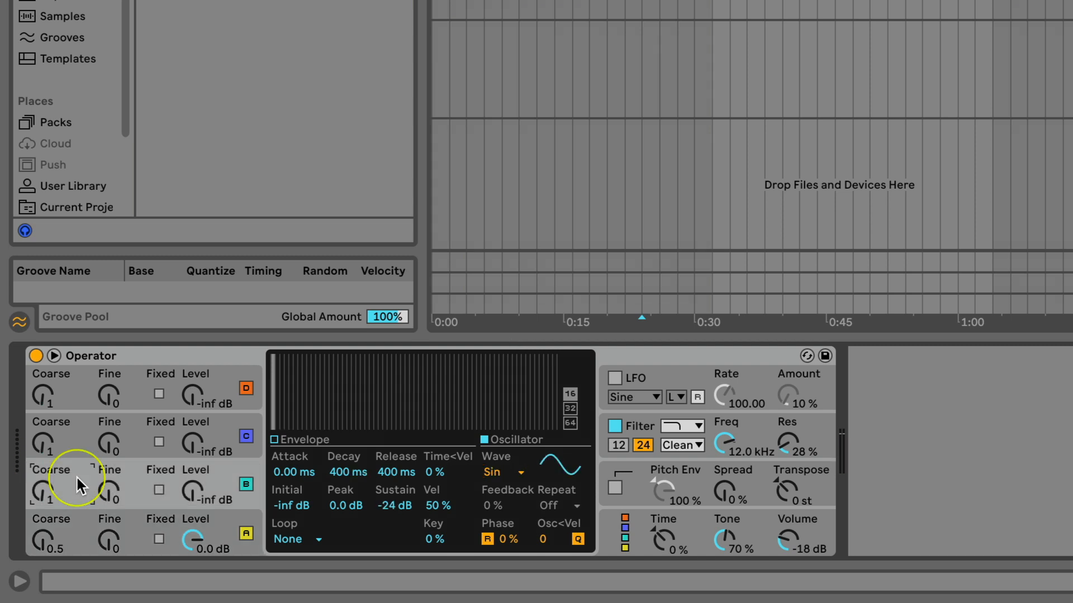
left_click(506, 472)
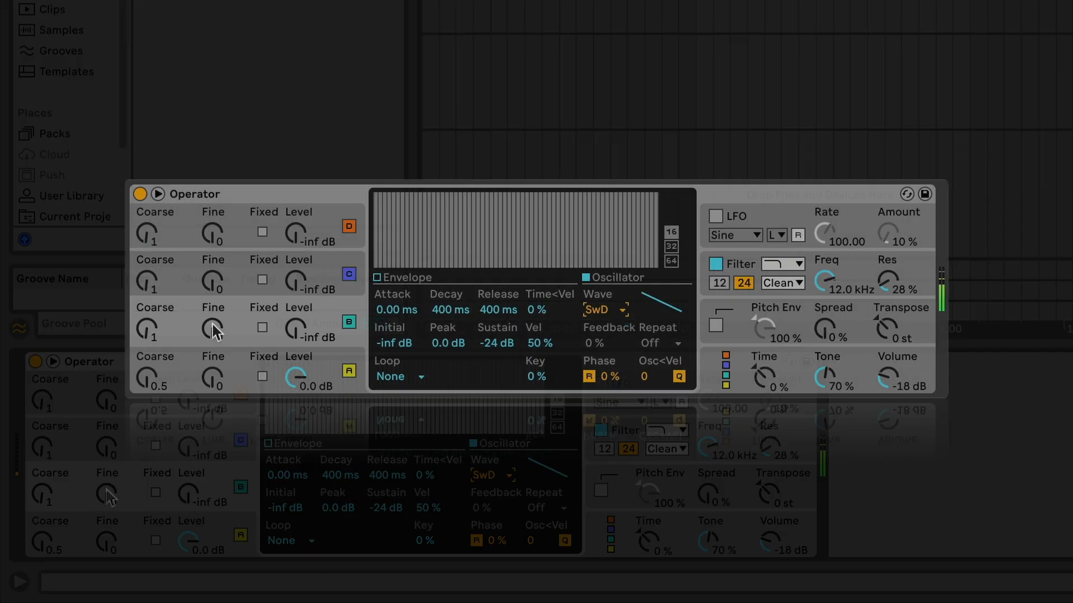
left_click_drag(294, 335, 294, 315)
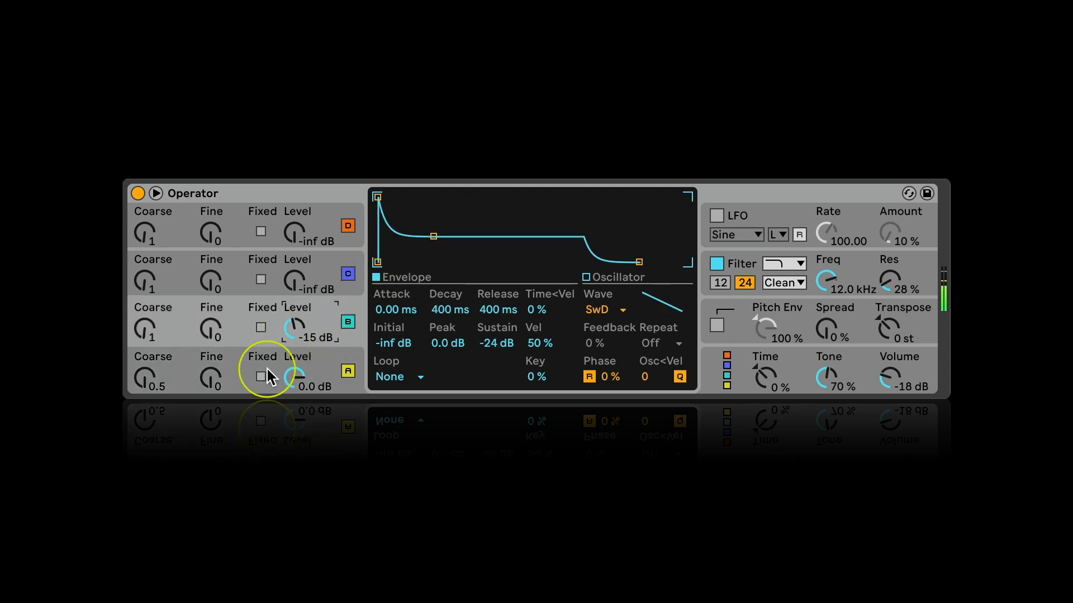
- Copy oscillator A's envelope into oscillator B, redoing the copy after a small adjustment
right_click(465, 236)
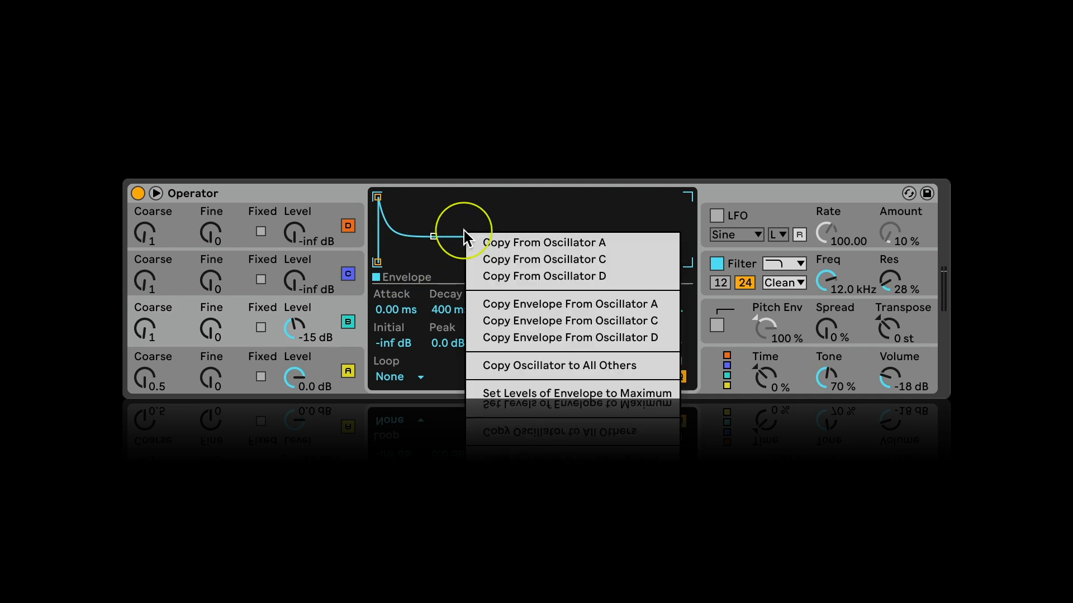
mouse_move(526, 309)
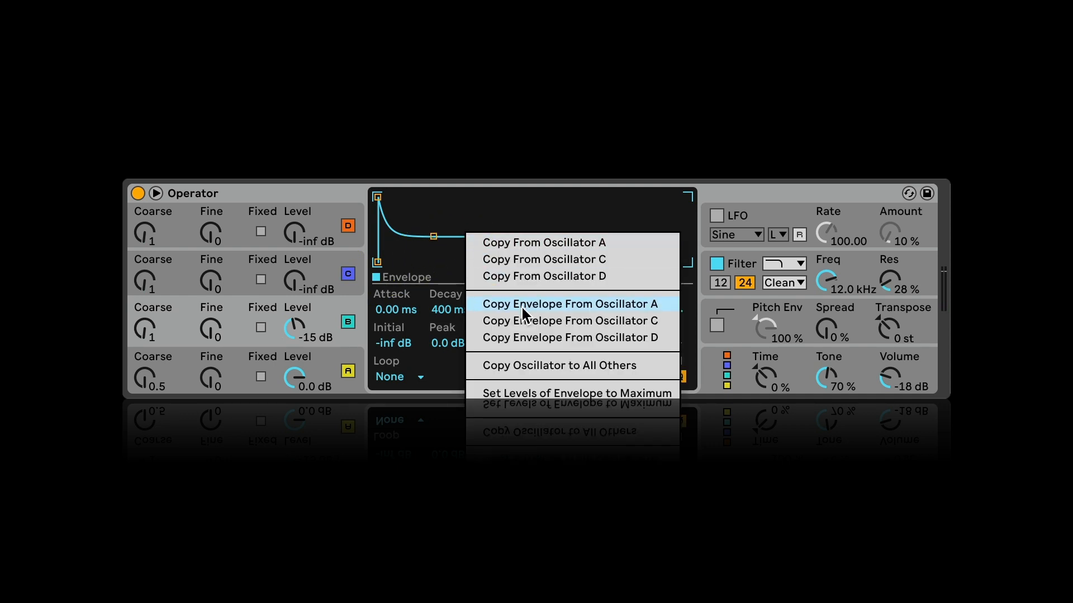
left_click(569, 303)
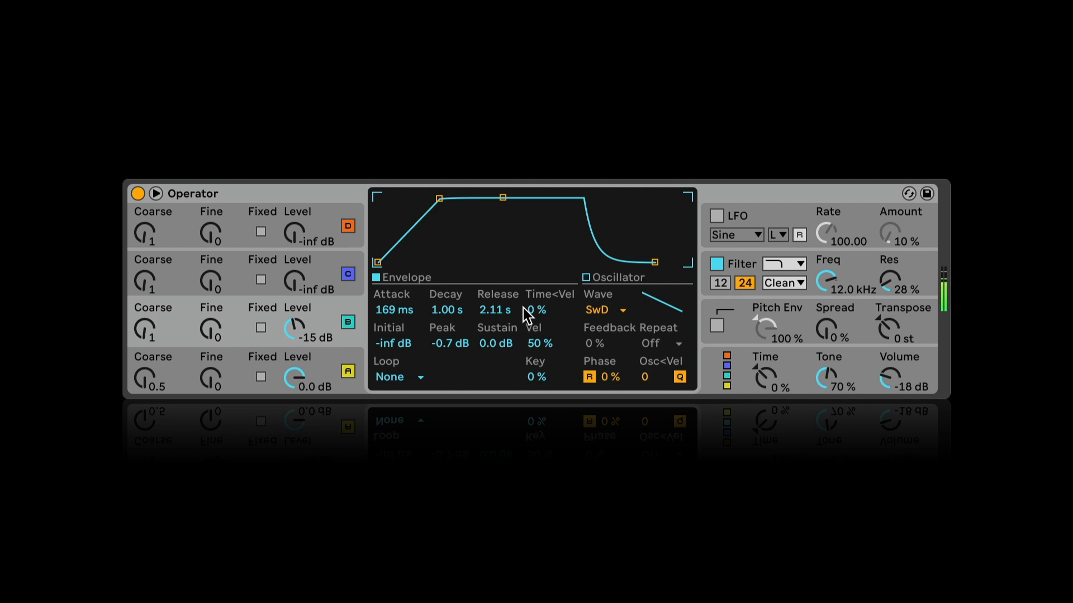
left_click(604, 310)
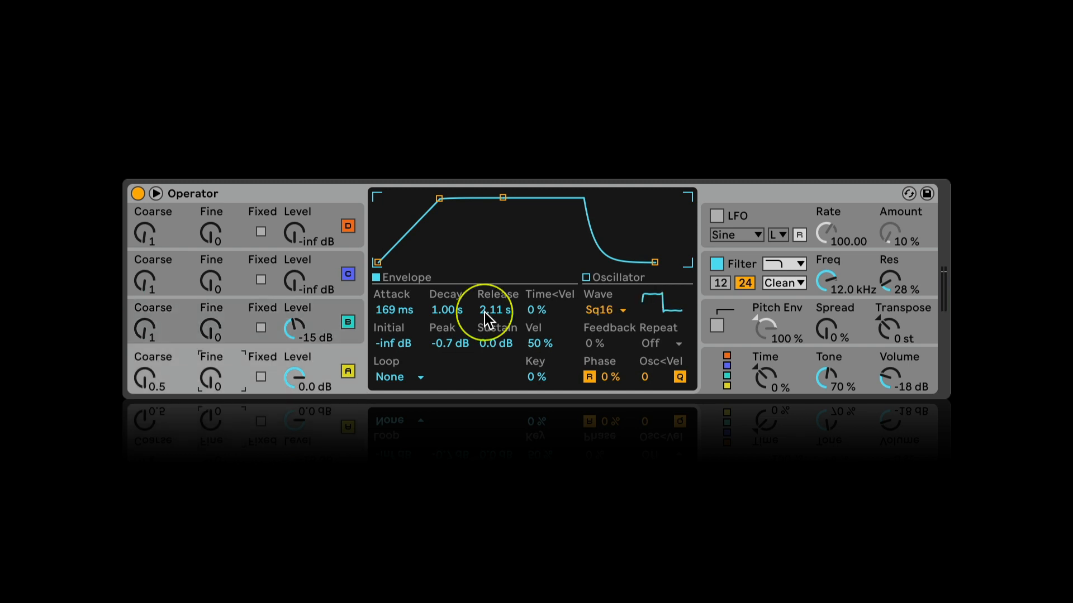
left_click_drag(497, 310, 491, 322)
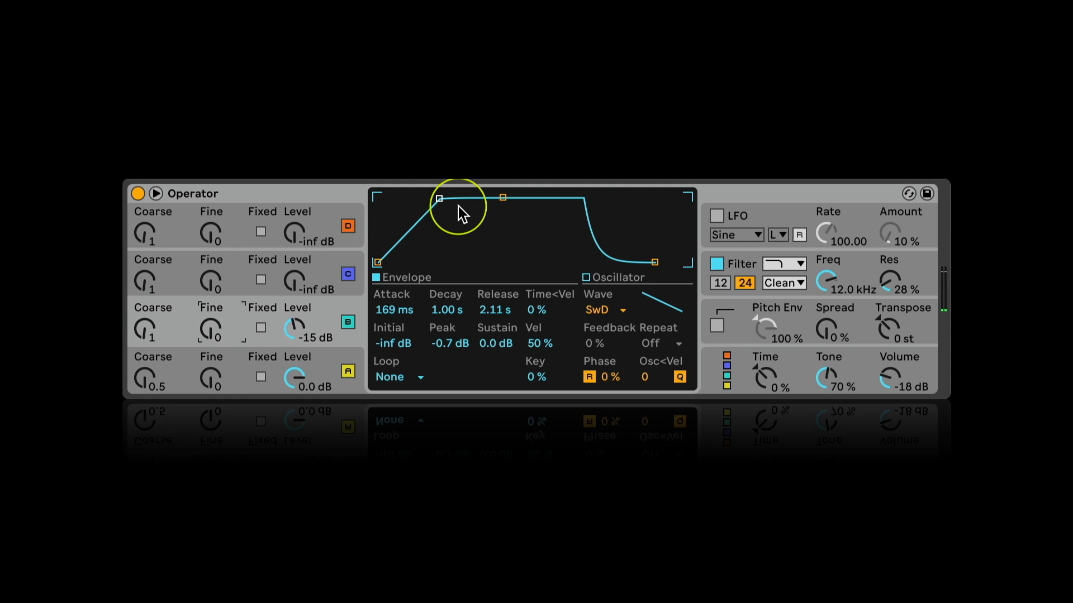
right_click(458, 202)
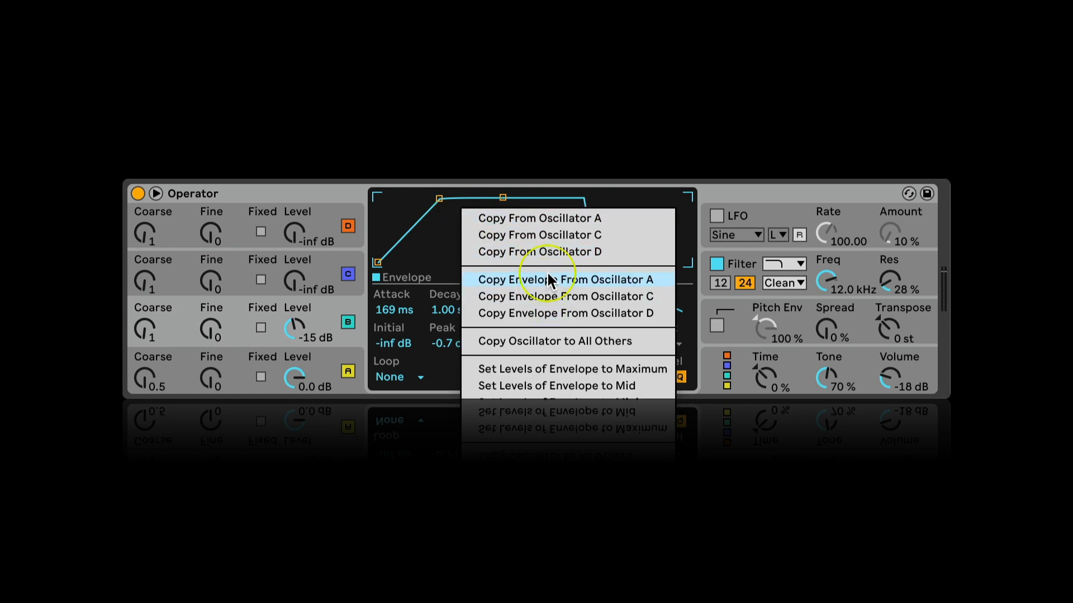
left_click(566, 279)
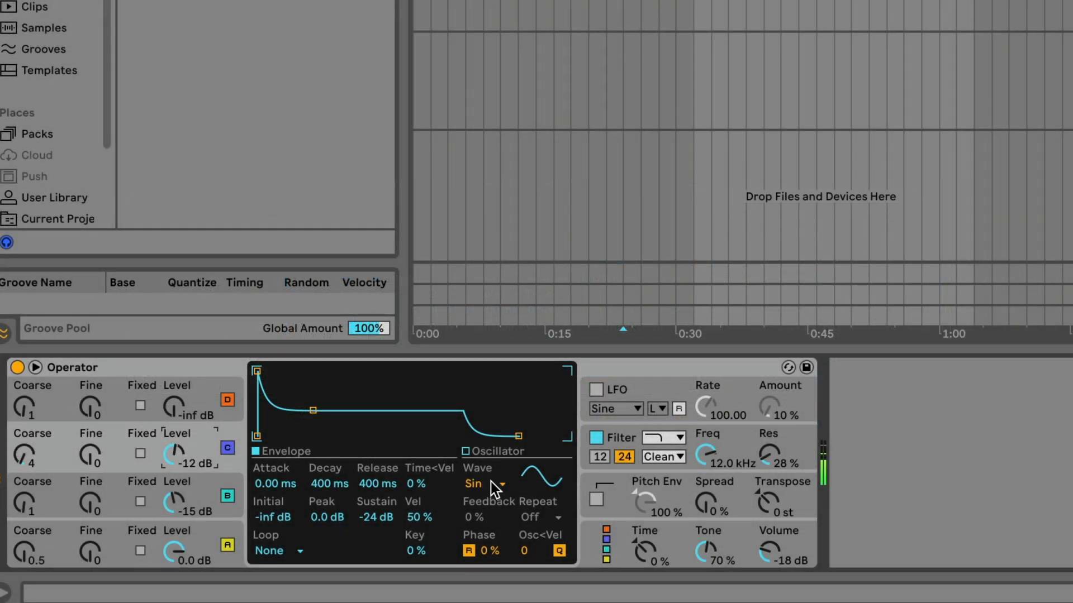
- Choose oscillator C's waveform and copy oscillator A's envelope into oscillator C
left_click(484, 484)
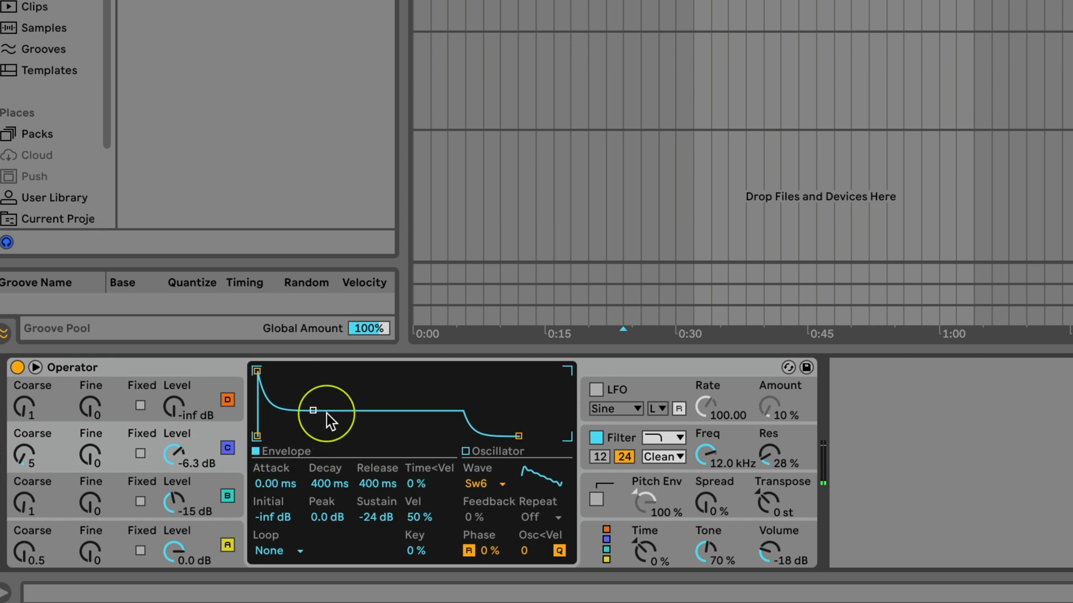
right_click(329, 421)
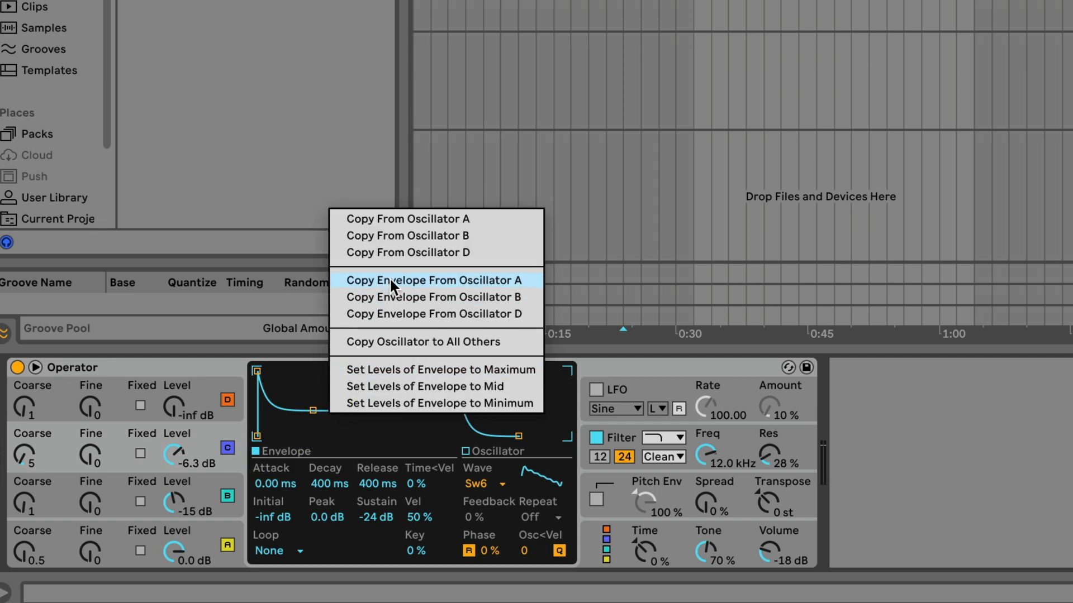
left_click(430, 280)
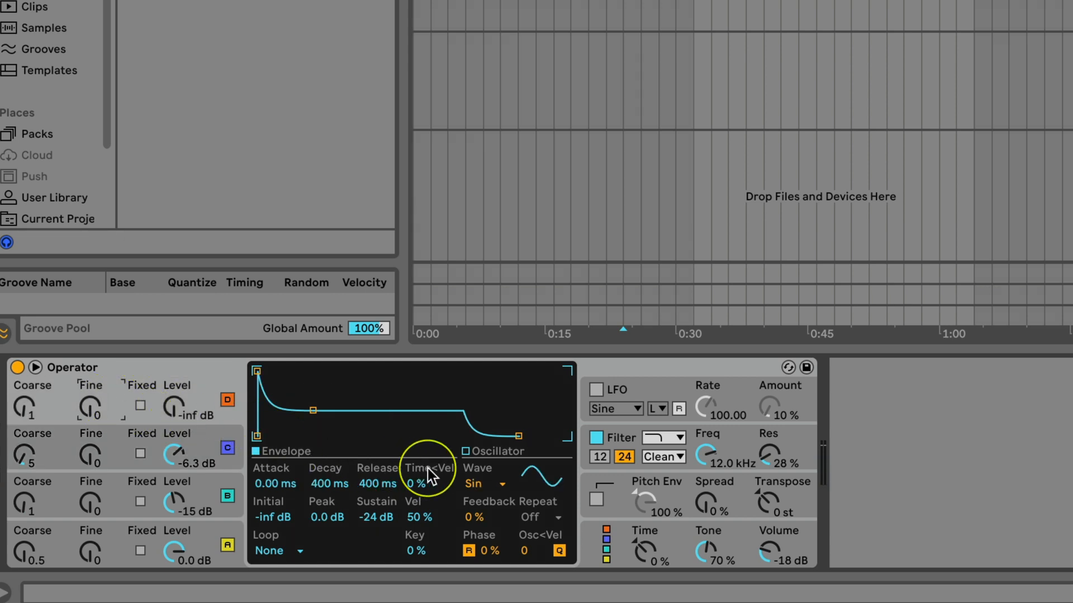
- Give oscillator D white noise with a 76 ms attack and -4.1 dB envelope peak
left_click(482, 484)
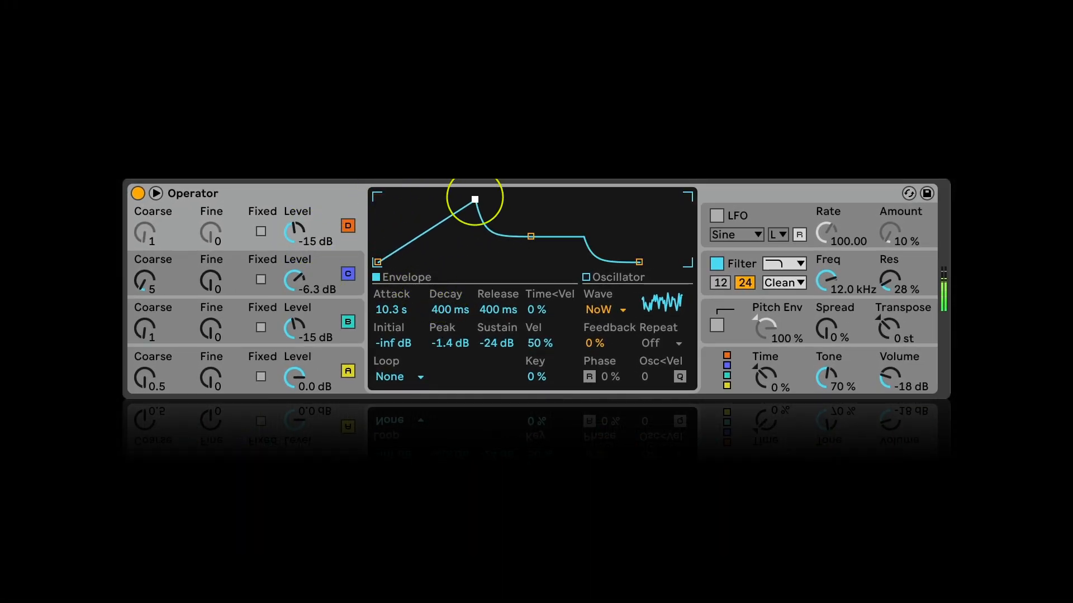
left_click_drag(473, 198, 473, 205)
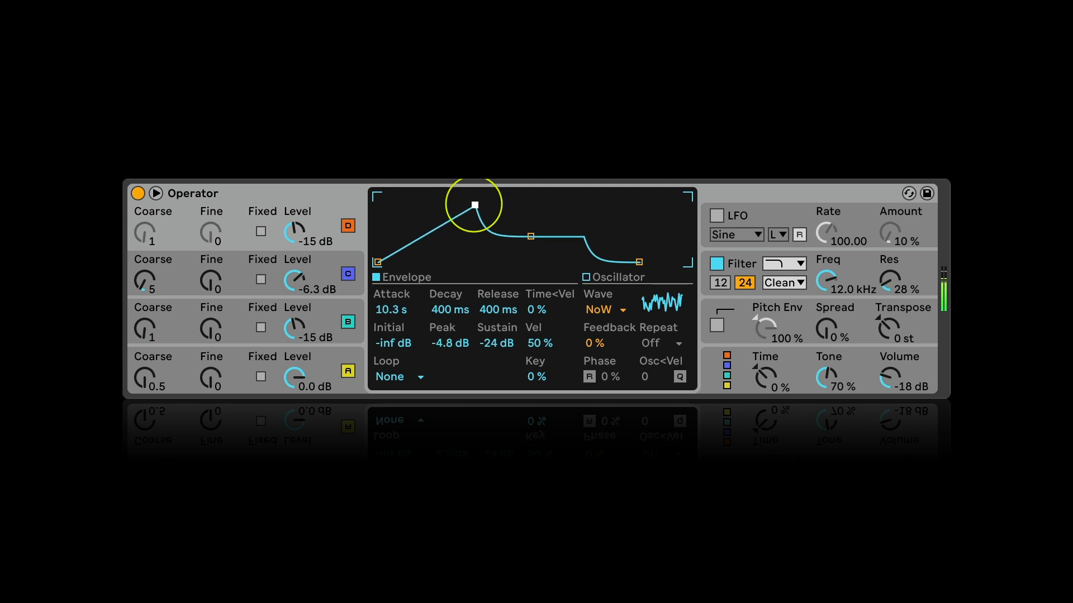
left_click_drag(474, 205, 433, 202)
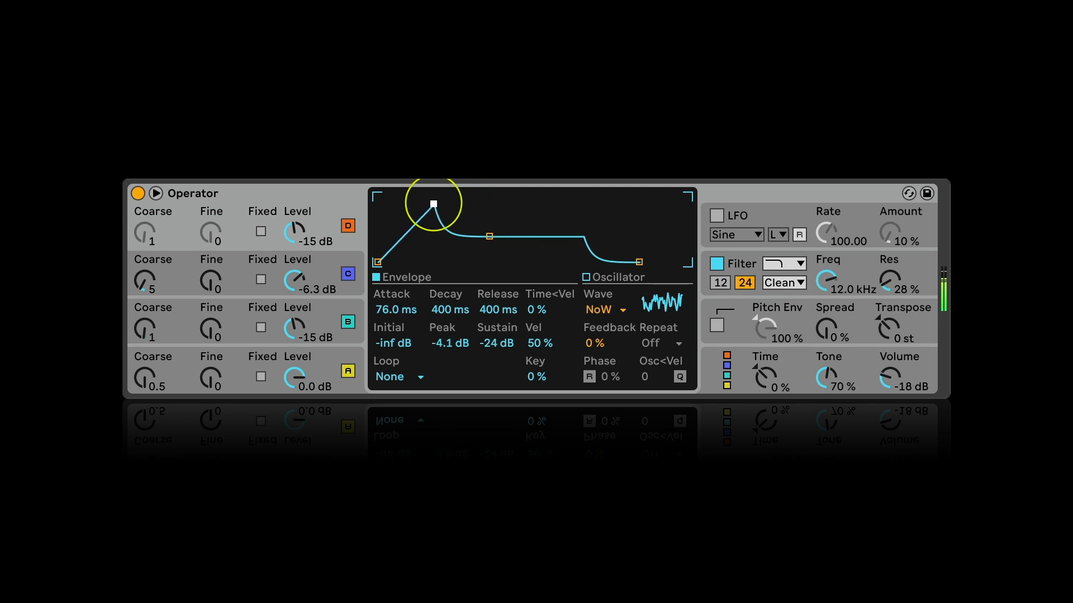
- Set filter shaper to Hard, cutoff 6.44 kHz, resonance 18%, and oscillator D to -19 dB
left_click(586, 278)
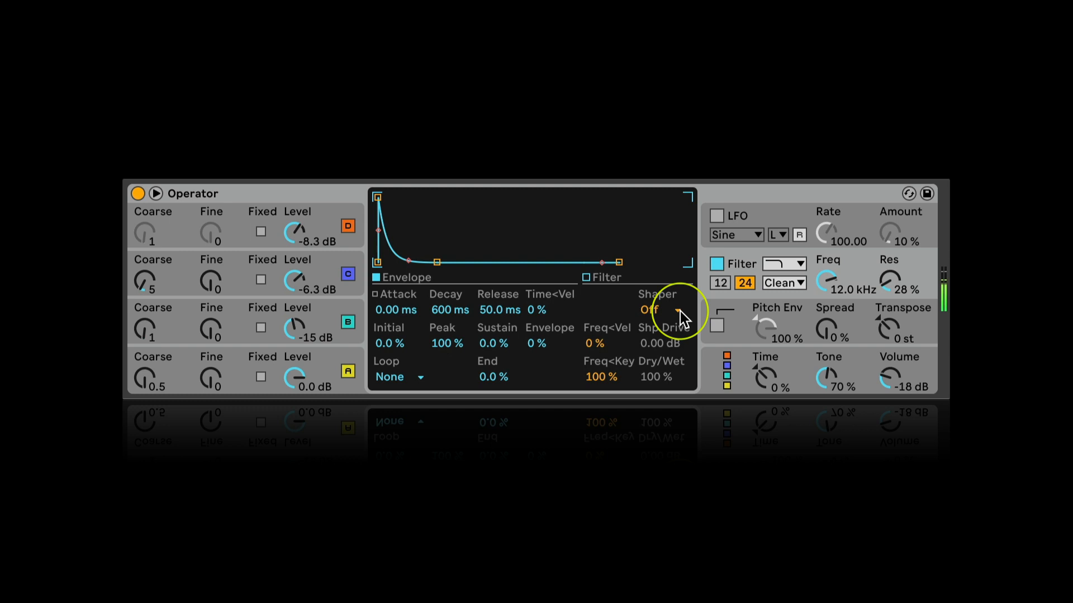
left_click(655, 310)
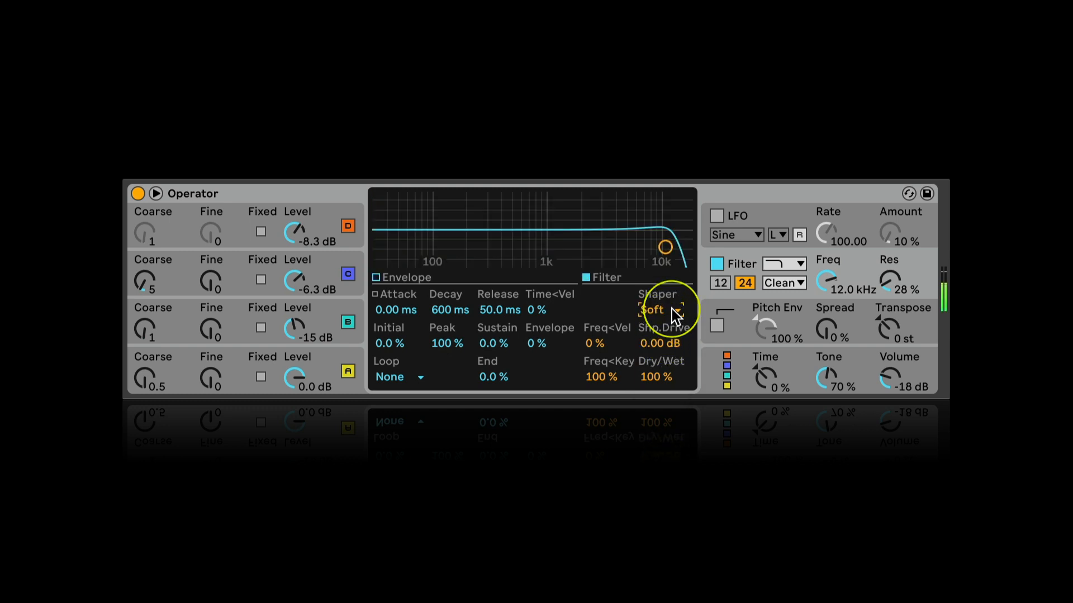
left_click(659, 309)
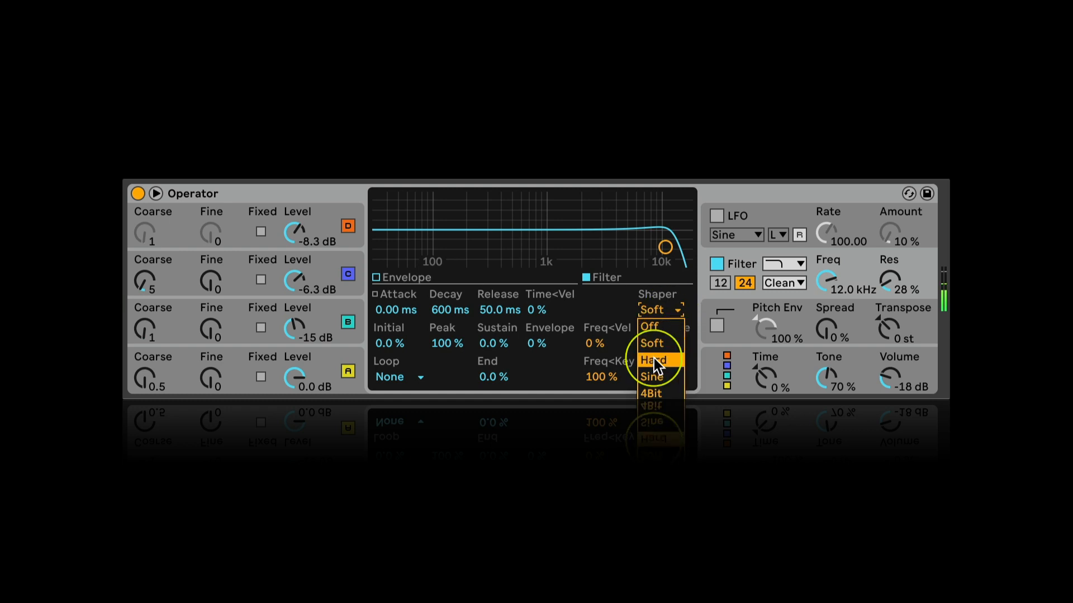
left_click(654, 360)
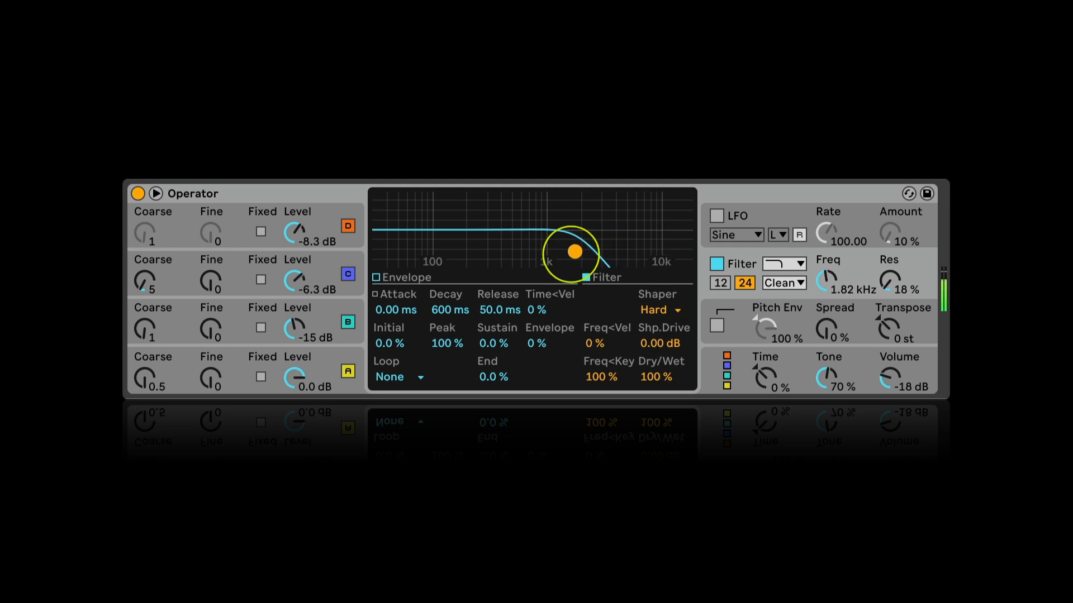
left_click_drag(572, 250, 630, 251)
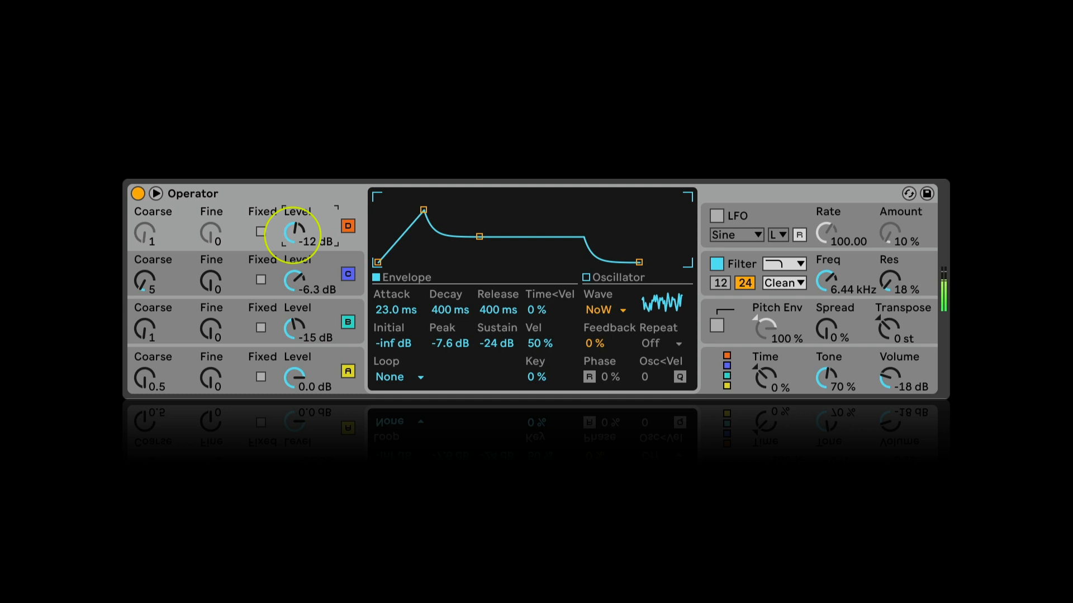
left_click_drag(296, 230, 296, 247)
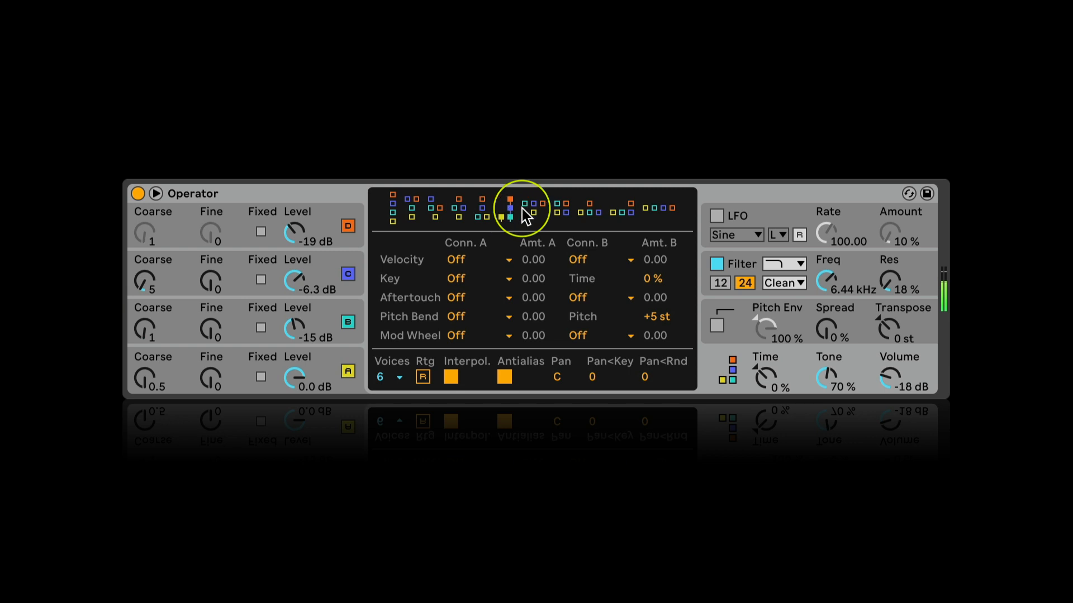
- Try two routing algorithms, then pick the four-square oscillator layout
left_click(530, 205)
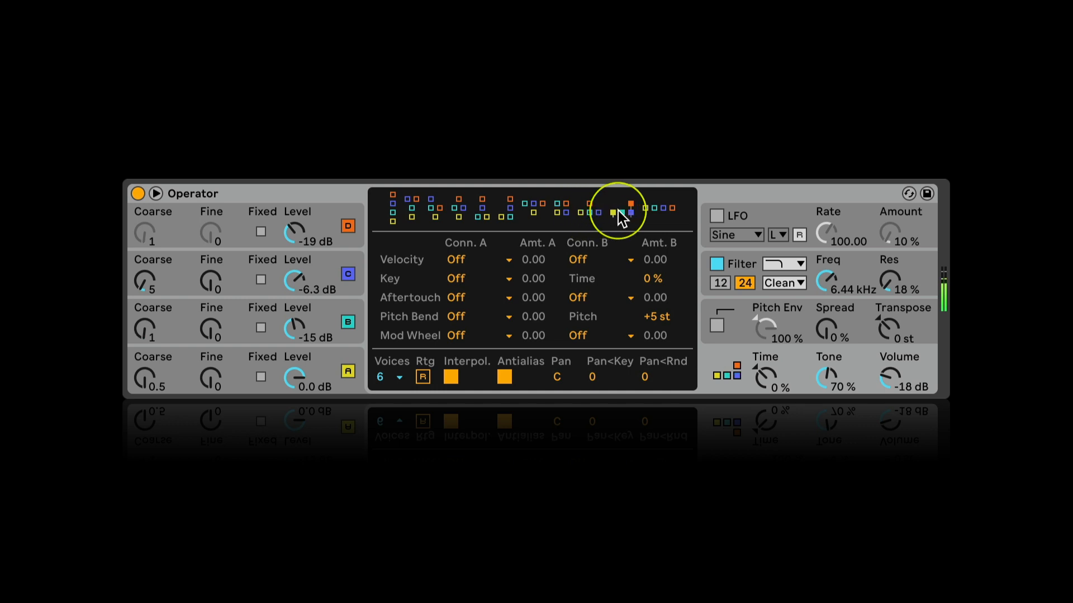
left_click(620, 210)
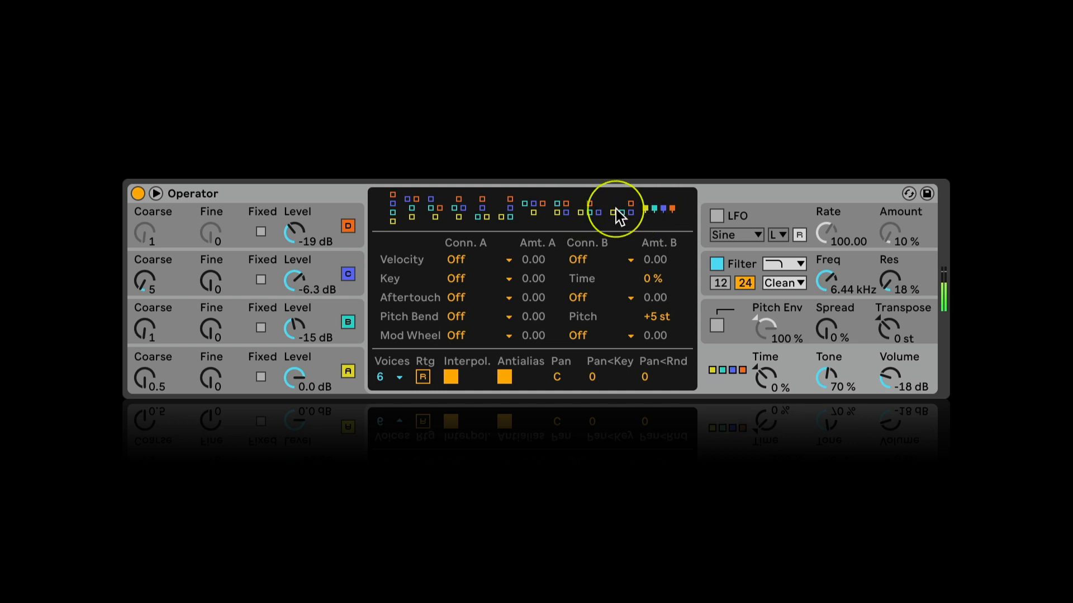
left_click(740, 264)
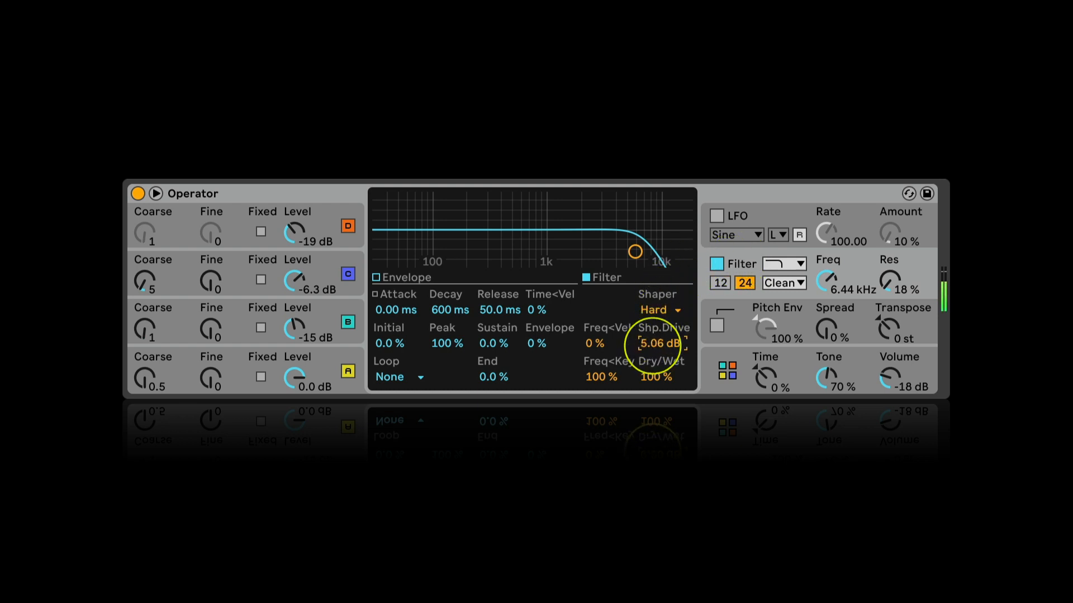
- Set shaper drive 5.44 dB, resonance 52%, oscillator B -18 dB, and fine tuning 0
left_click_drag(635, 252, 662, 246)
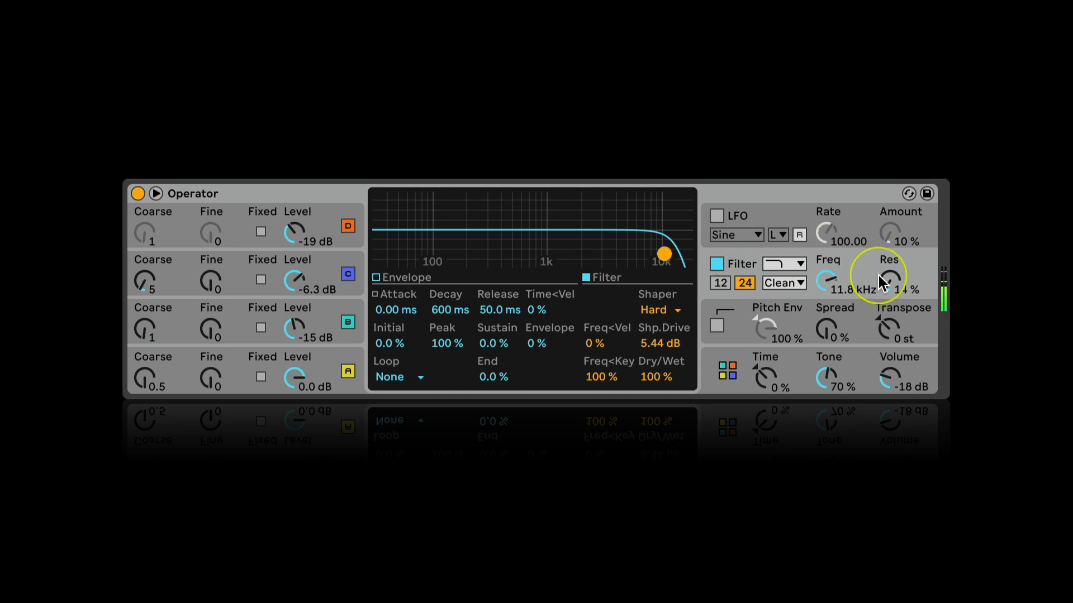
left_click_drag(884, 284, 884, 273)
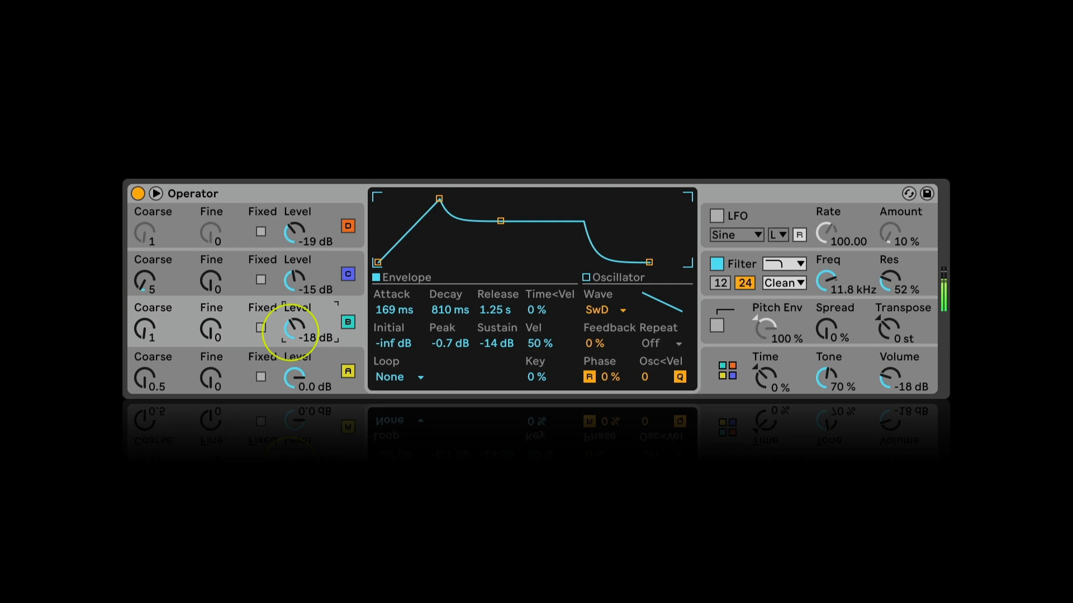
left_click_drag(295, 335, 294, 281)
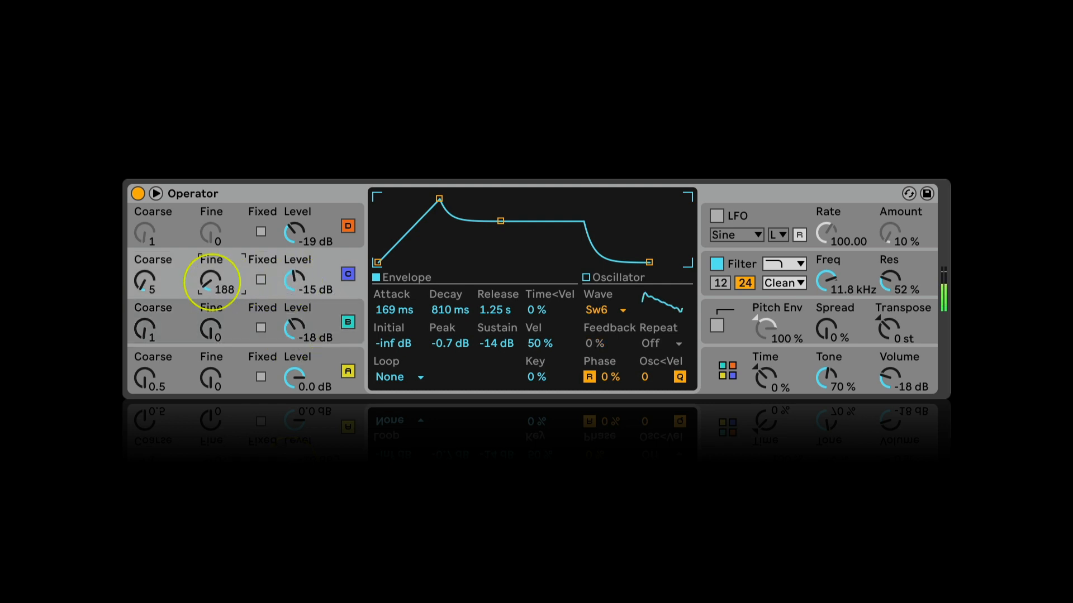
left_click_drag(211, 281, 211, 329)
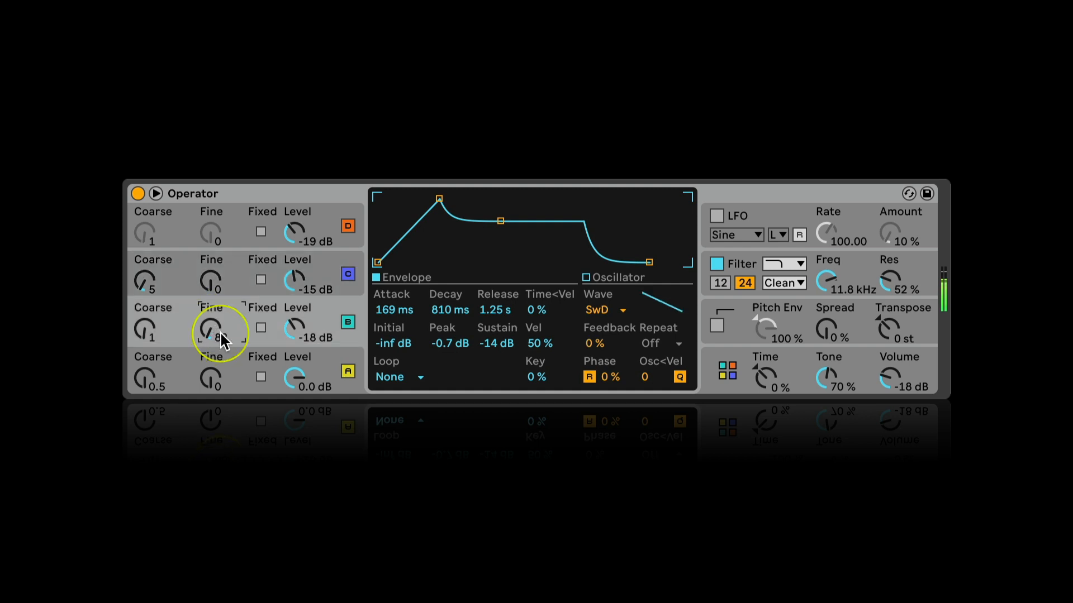
left_click_drag(216, 332, 216, 345)
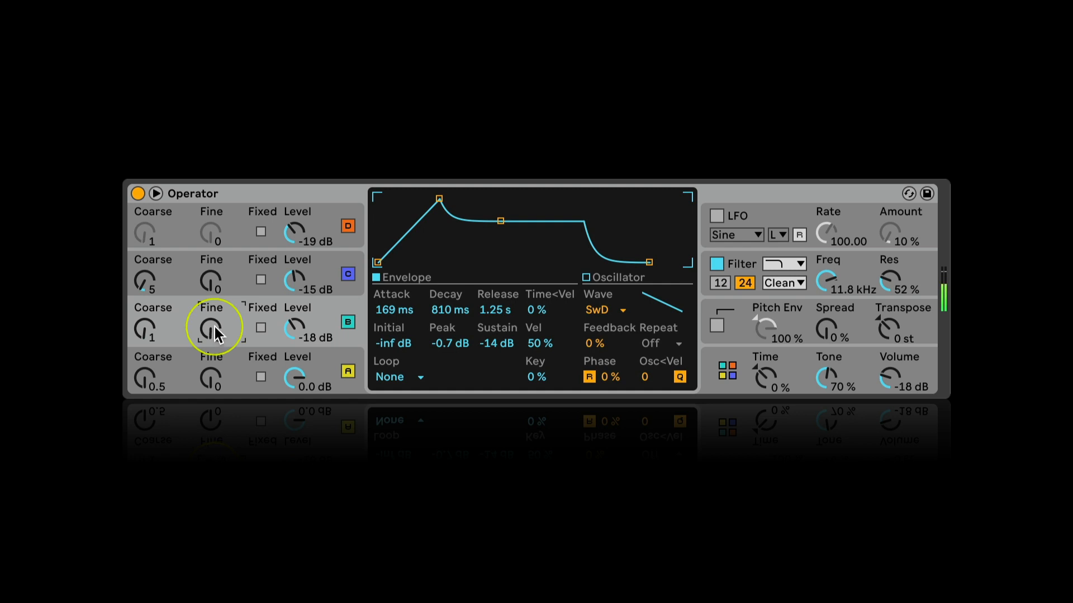
left_click_drag(216, 326, 147, 327)
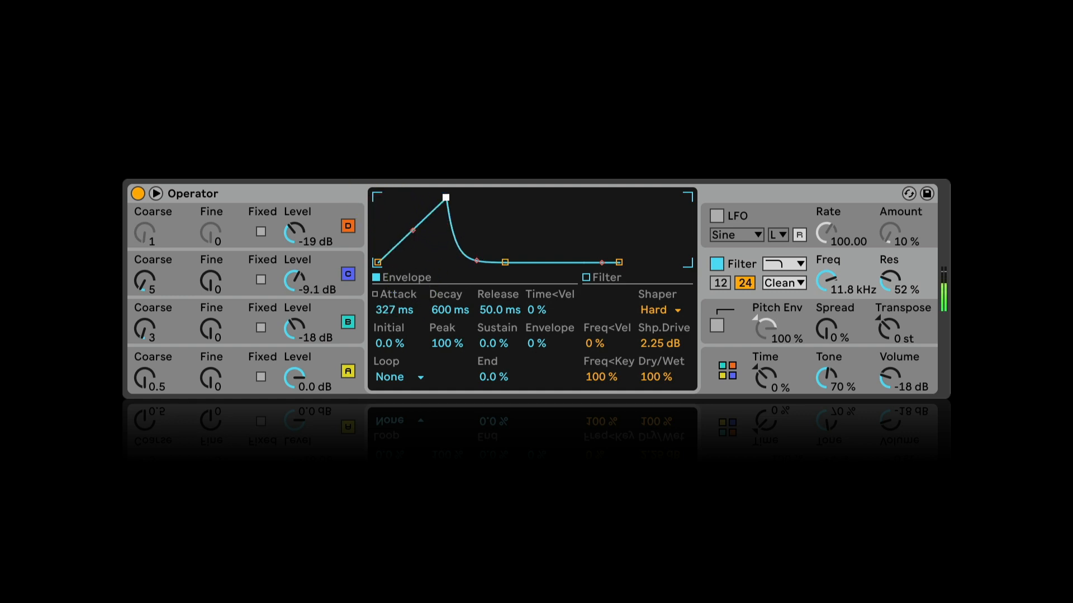
- Drag the filter cutoff down to 1.73 kHz with 32% resonance
left_click_drag(445, 197, 465, 212)
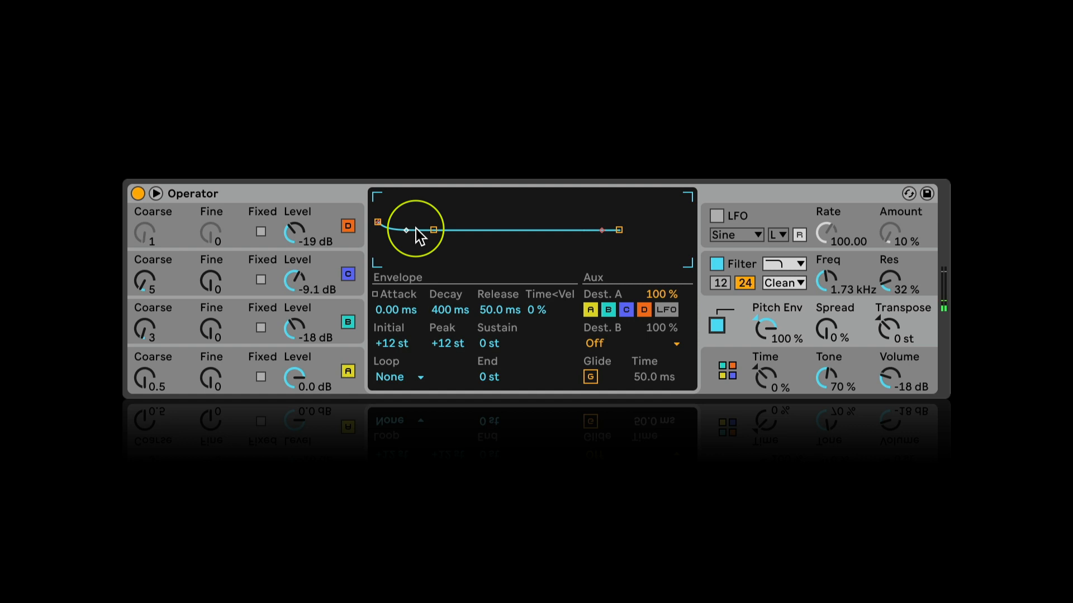
- Lengthen the pitch envelope decay and raise its sustain to +6 st
left_click_drag(435, 228, 435, 238)
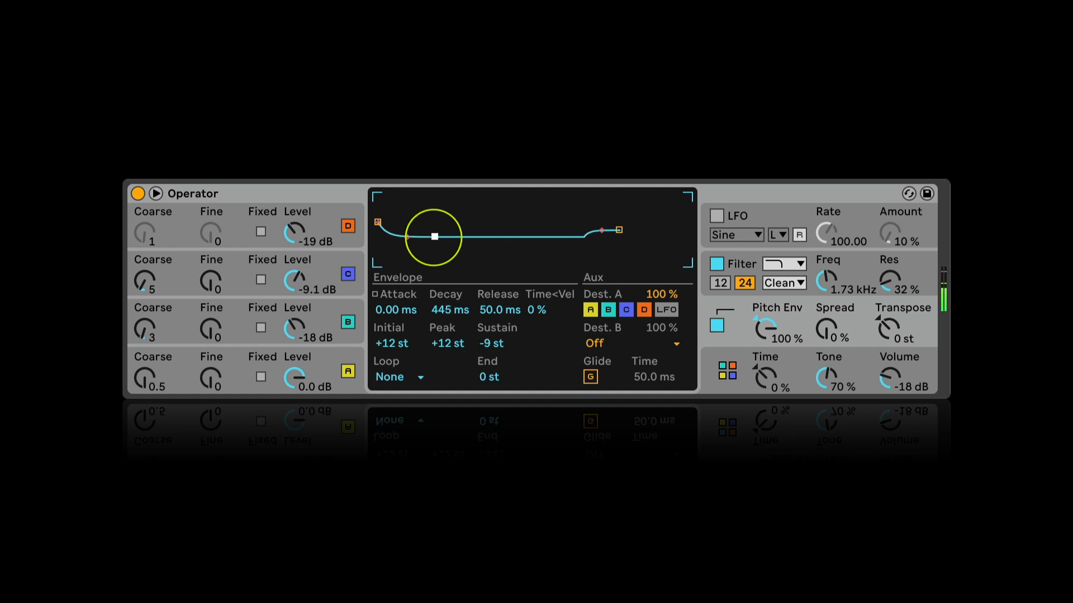
left_click_drag(435, 237, 432, 245)
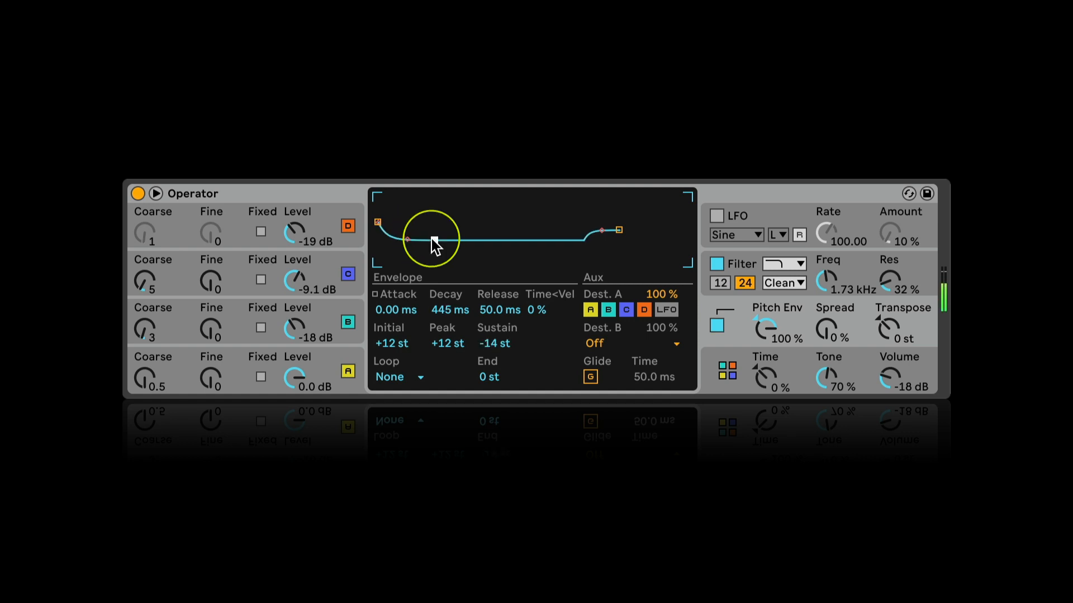
left_click_drag(433, 241, 437, 207)
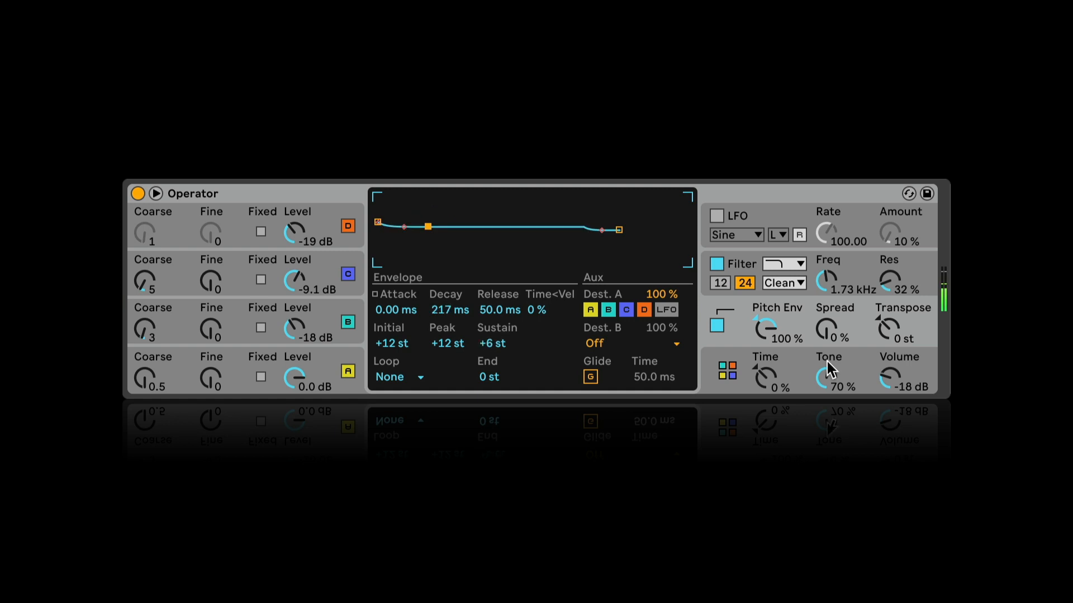
- Set pitch envelope decay 19.6 s, release 217 ms, end +4 st; transpose to -6 st
left_click_drag(618, 230, 621, 219)
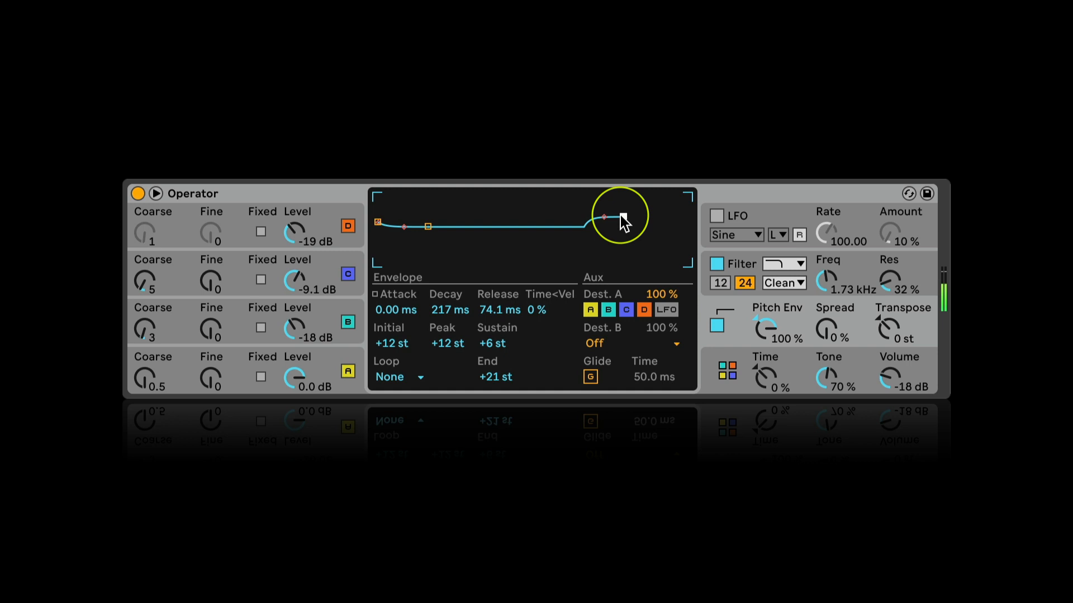
left_click_drag(615, 214, 624, 236)
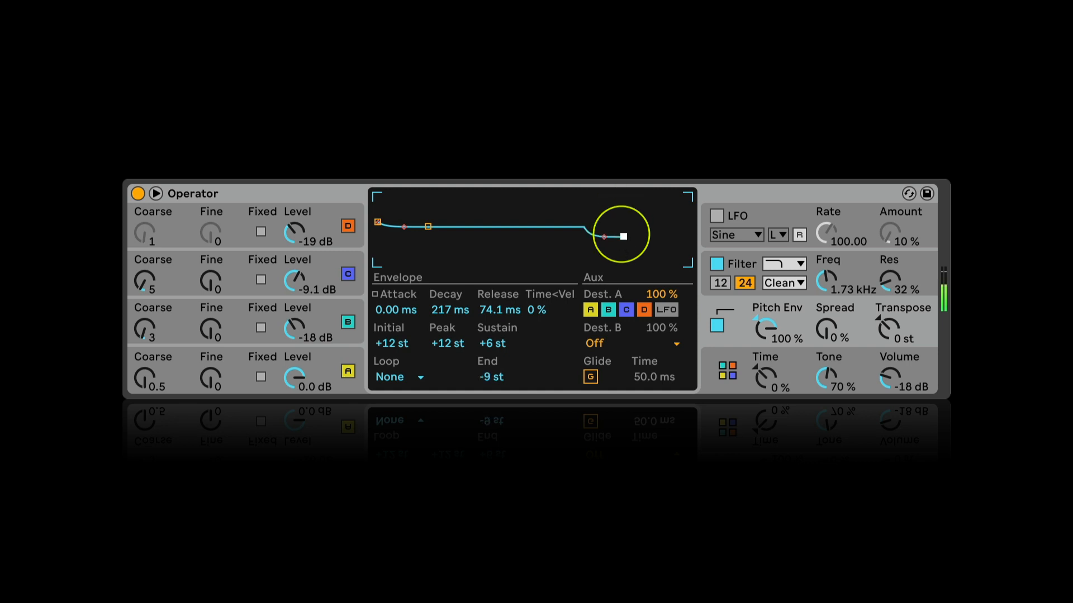
left_click_drag(605, 235, 622, 229)
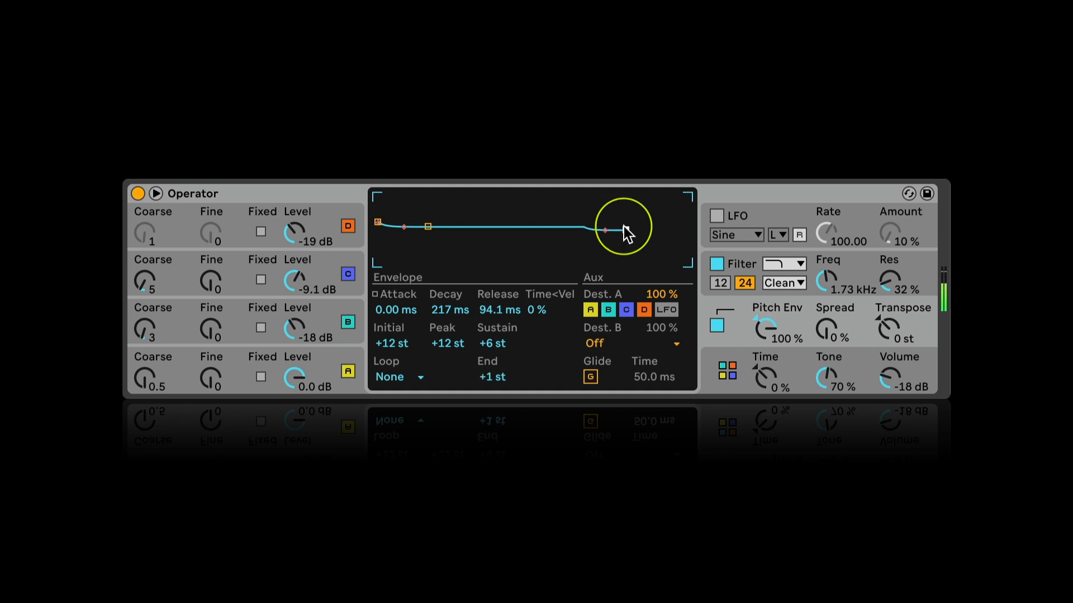
left_click_drag(605, 230, 625, 229)
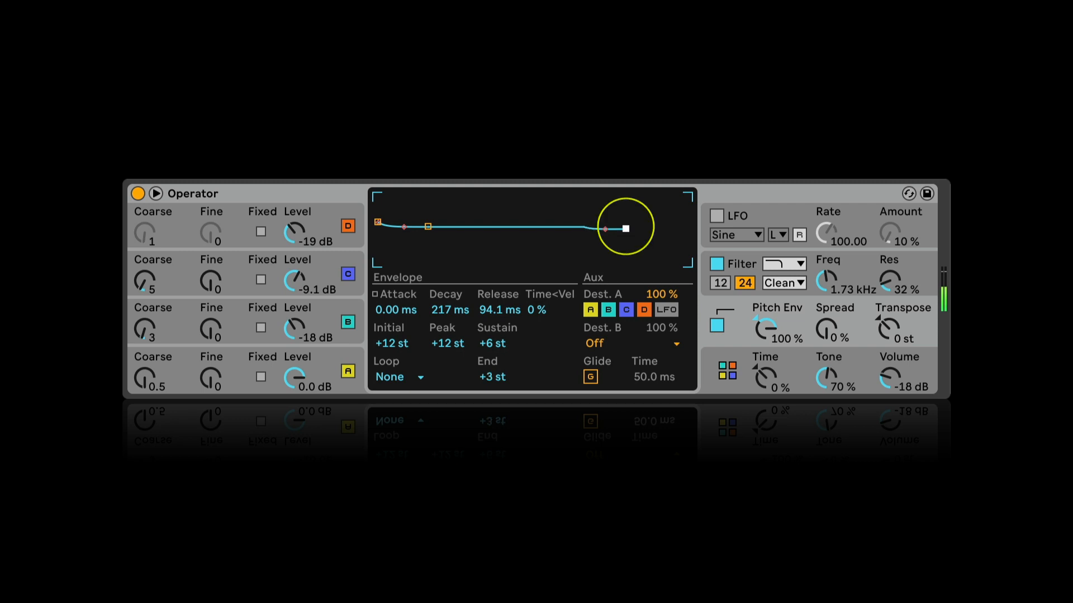
left_click_drag(624, 228, 467, 226)
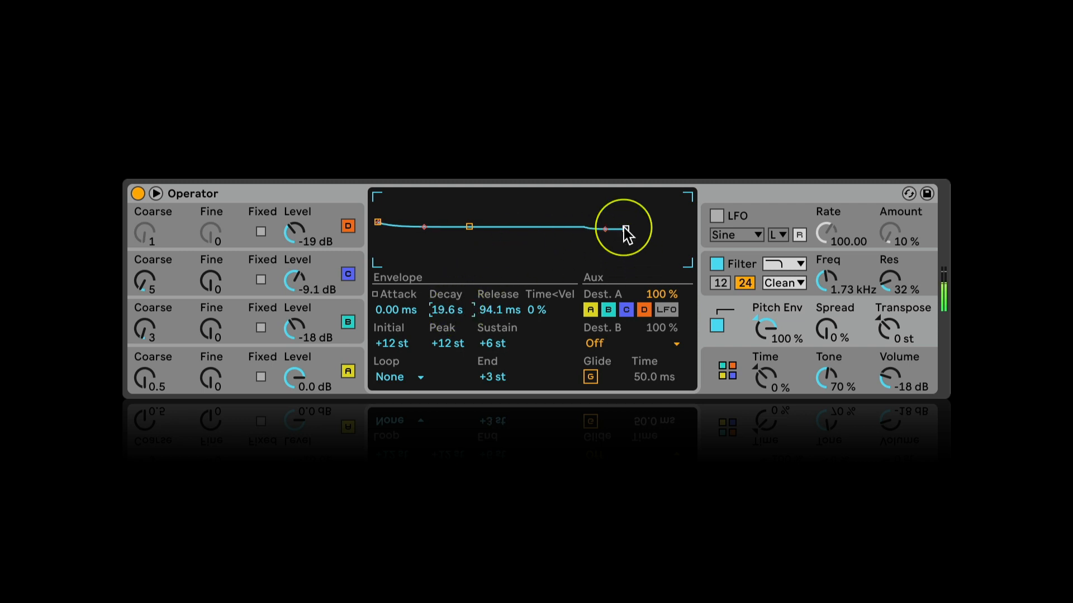
left_click_drag(606, 229, 630, 235)
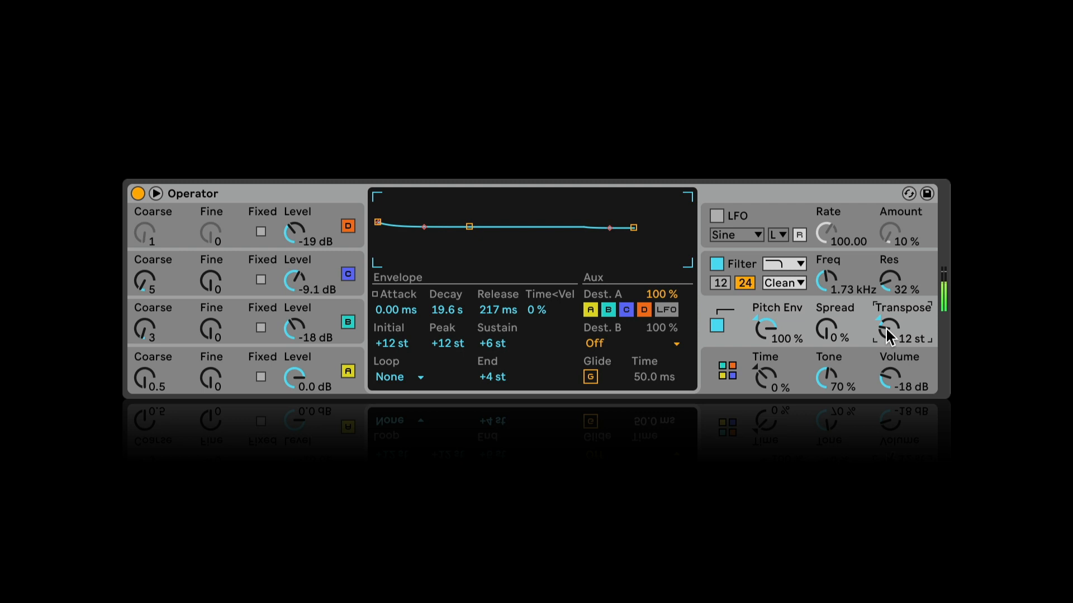
left_click_drag(888, 329, 888, 356)
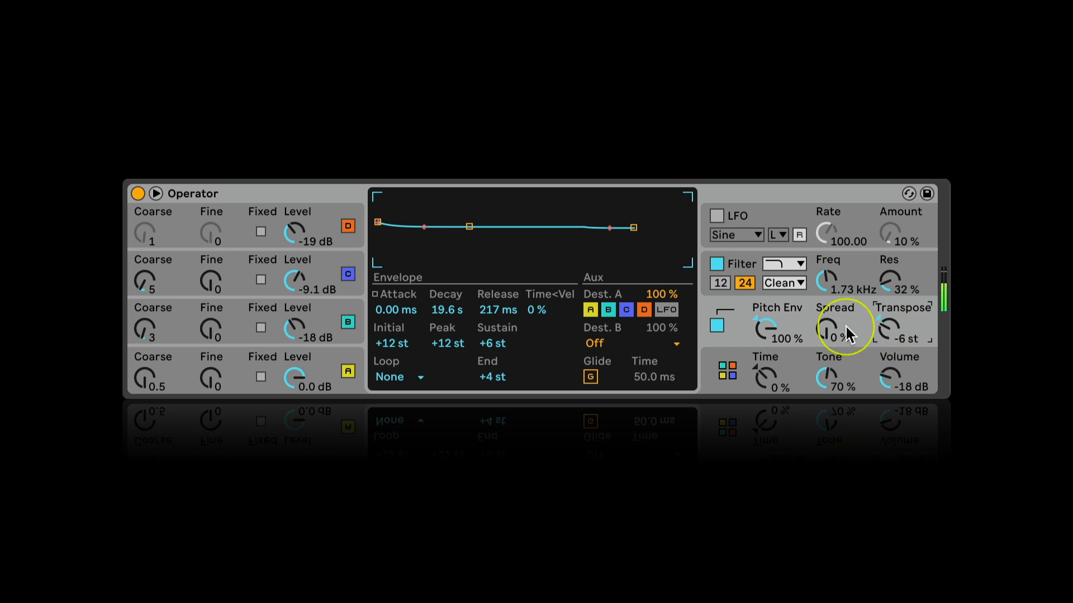
mouse_move(321, 392)
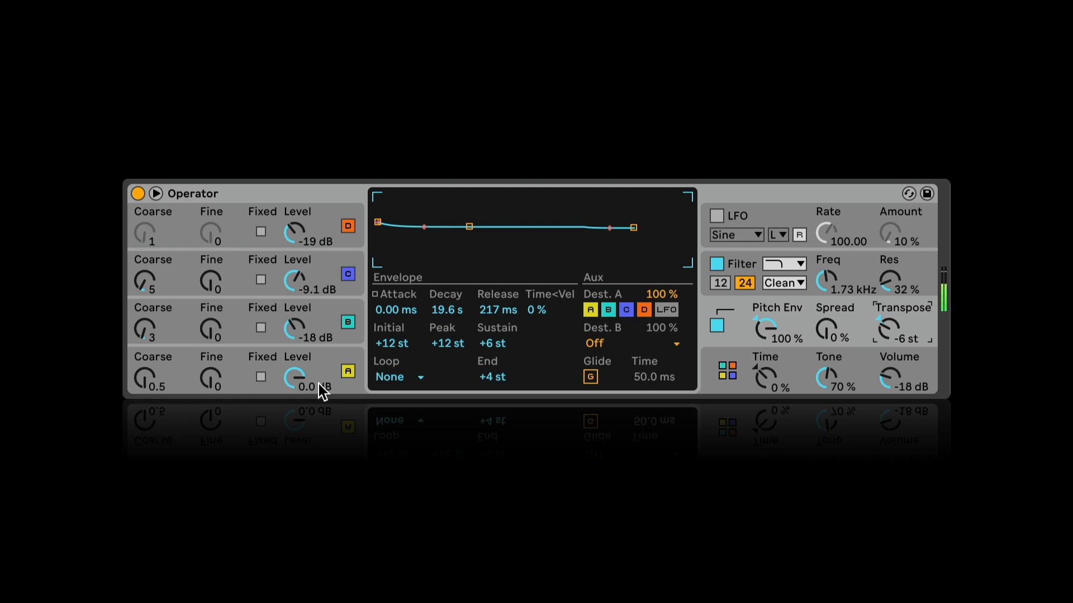
- Turn the pitch envelope amount down to nearly zero, about -1.6%
left_click(347, 320)
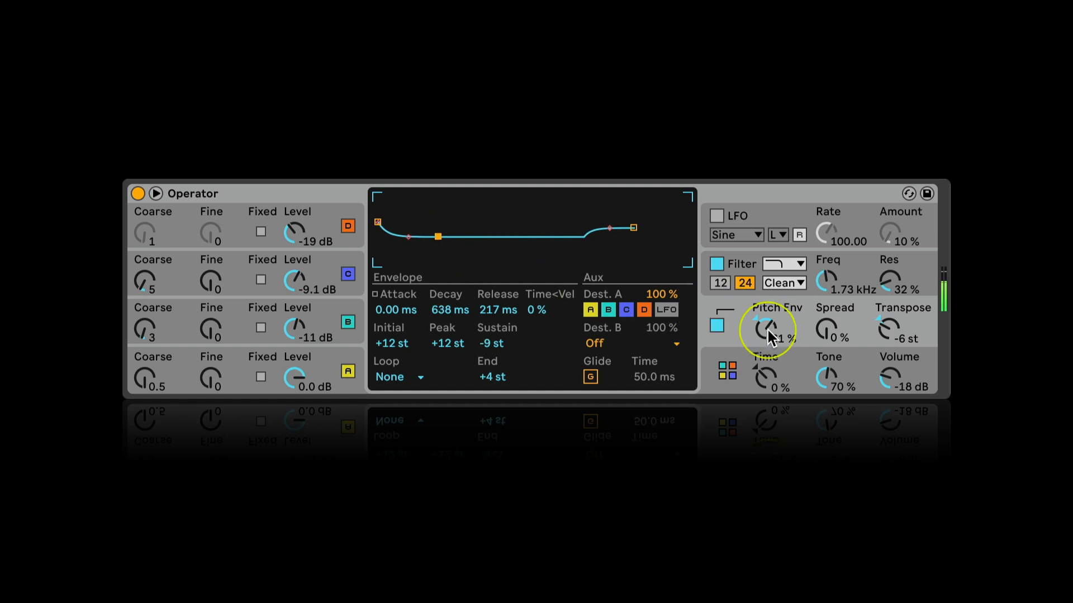
left_click_drag(768, 330, 768, 336)
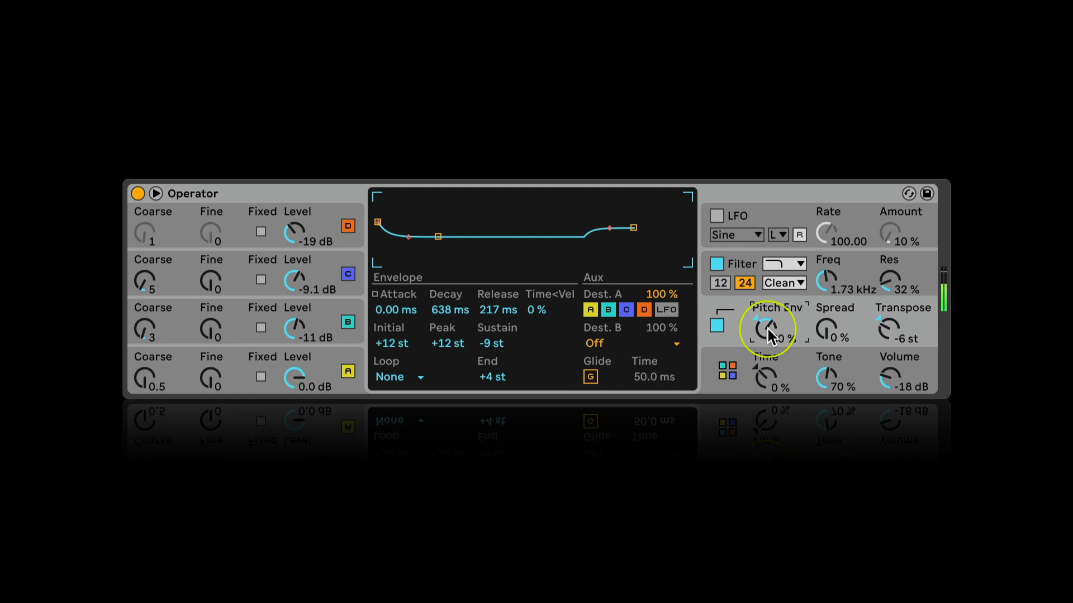
left_click_drag(768, 329, 768, 339)
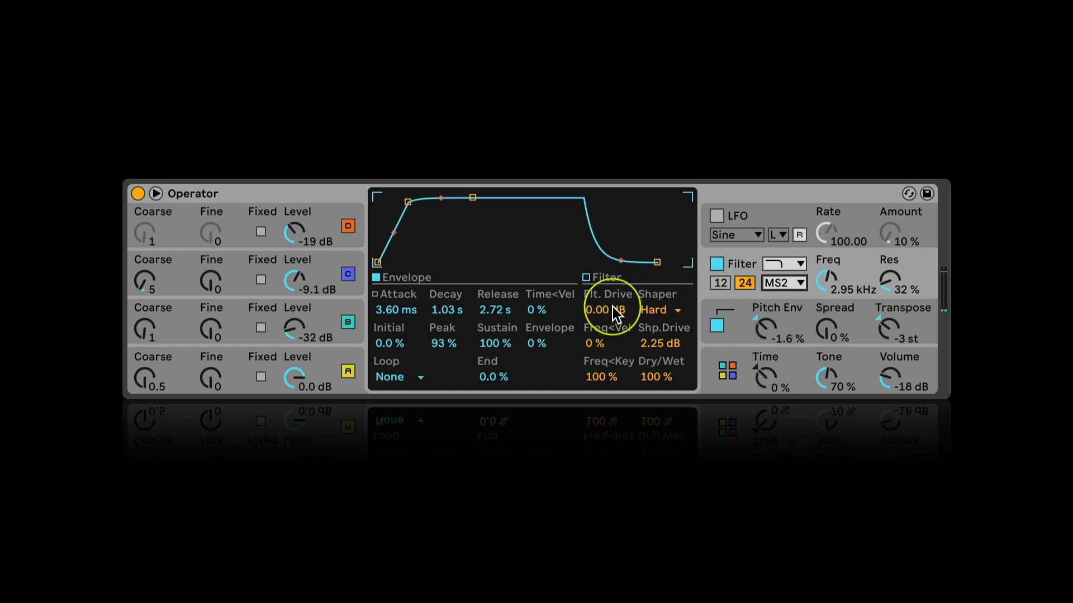
- Add about 7.31 dB filter drive and set cutoff to 2.09 kHz with 20% resonance
left_click_drag(607, 309, 607, 287)
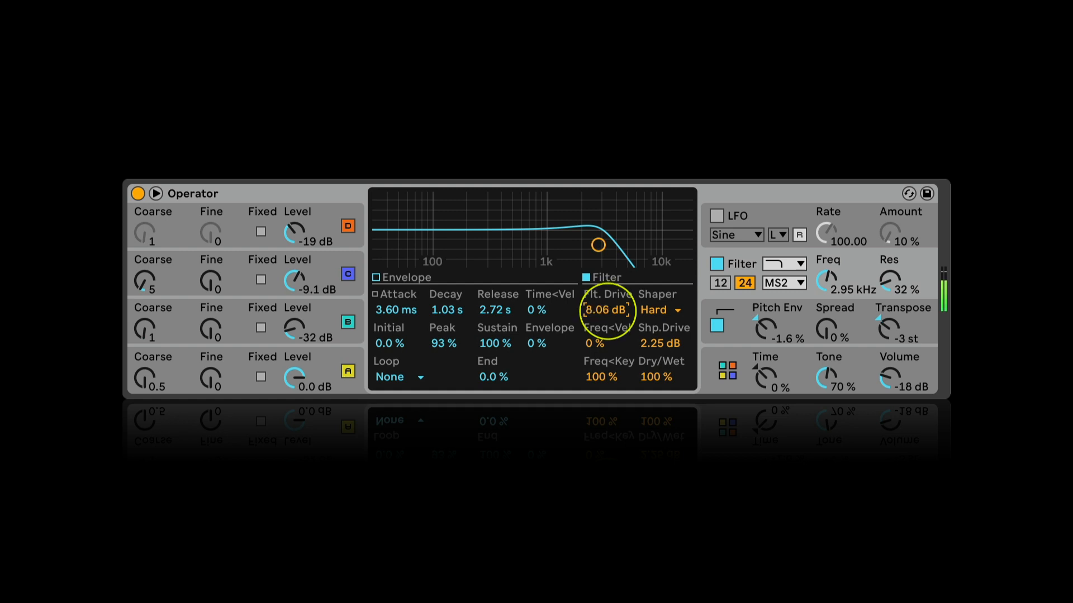
left_click_drag(598, 244, 538, 247)
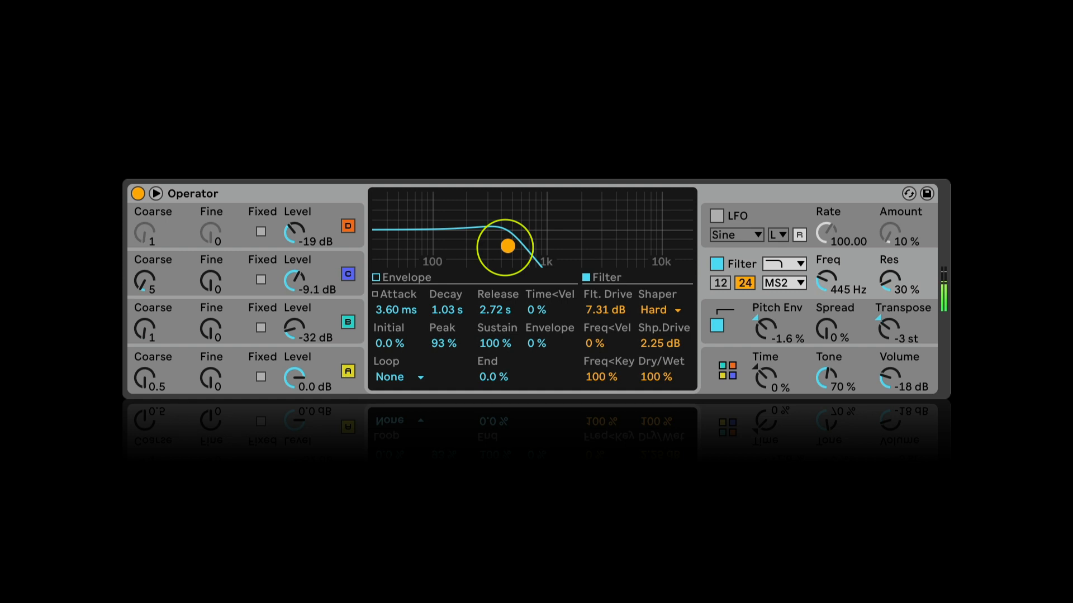
left_click_drag(508, 248, 547, 249)
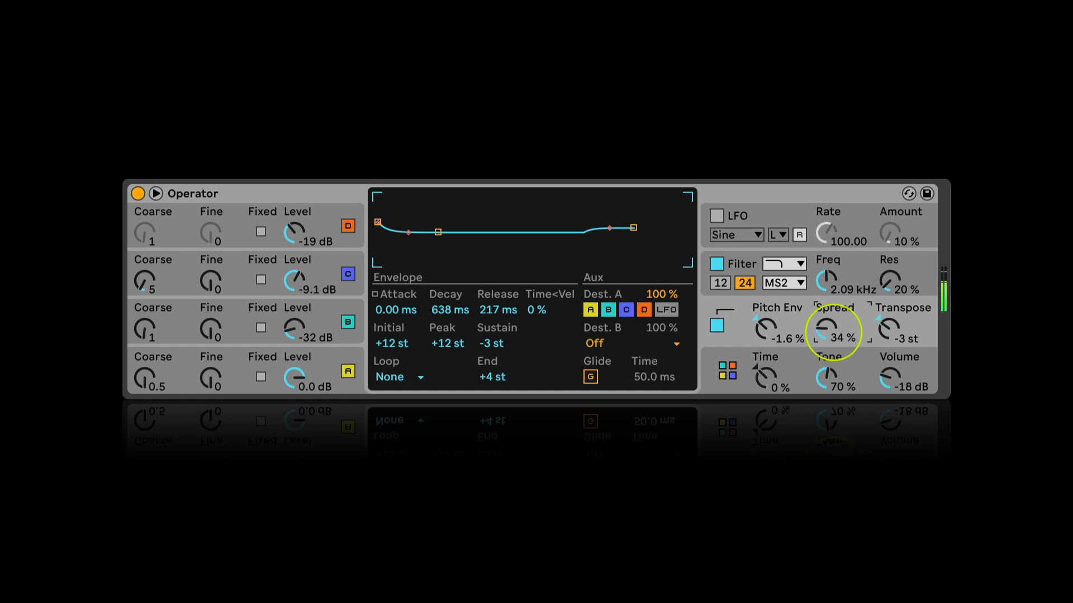
- Test stereo spread values on the patch, then switch on Operator's LFO
left_click_drag(833, 336, 833, 315)
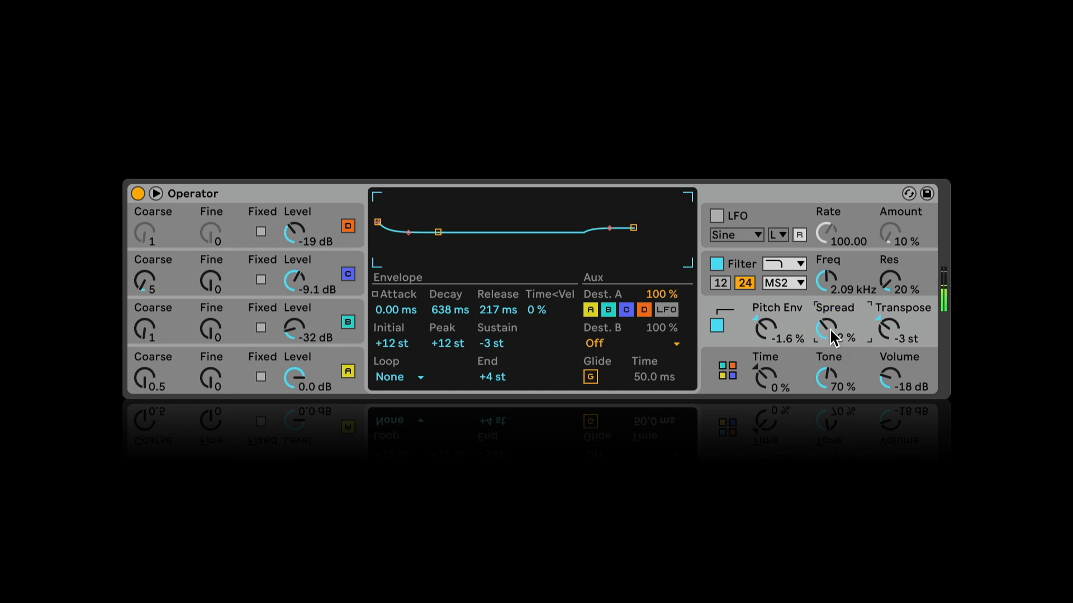
left_click_drag(828, 332, 828, 322)
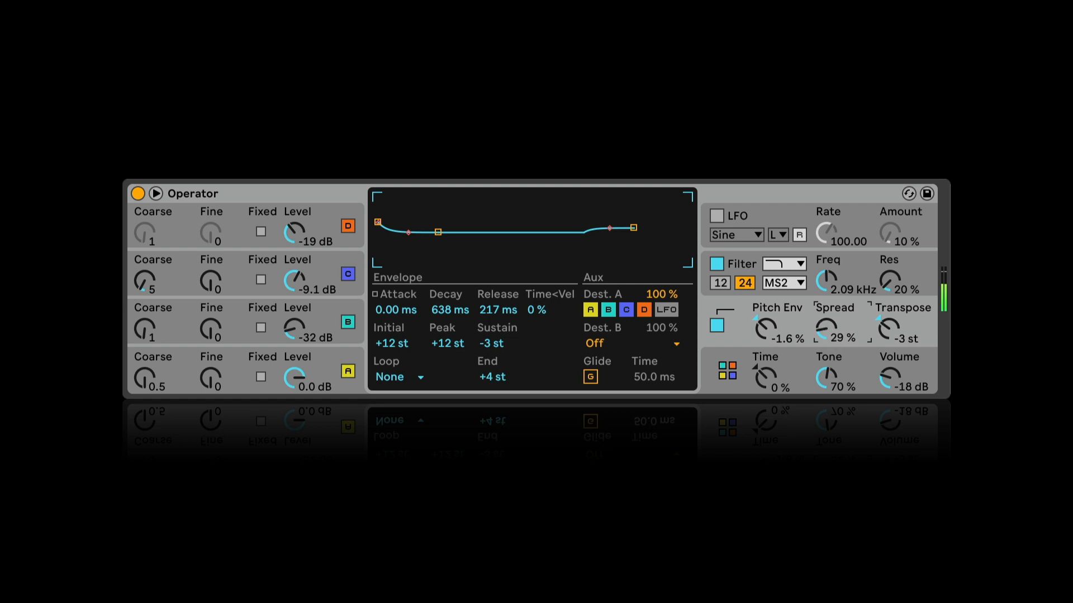
left_click(799, 235)
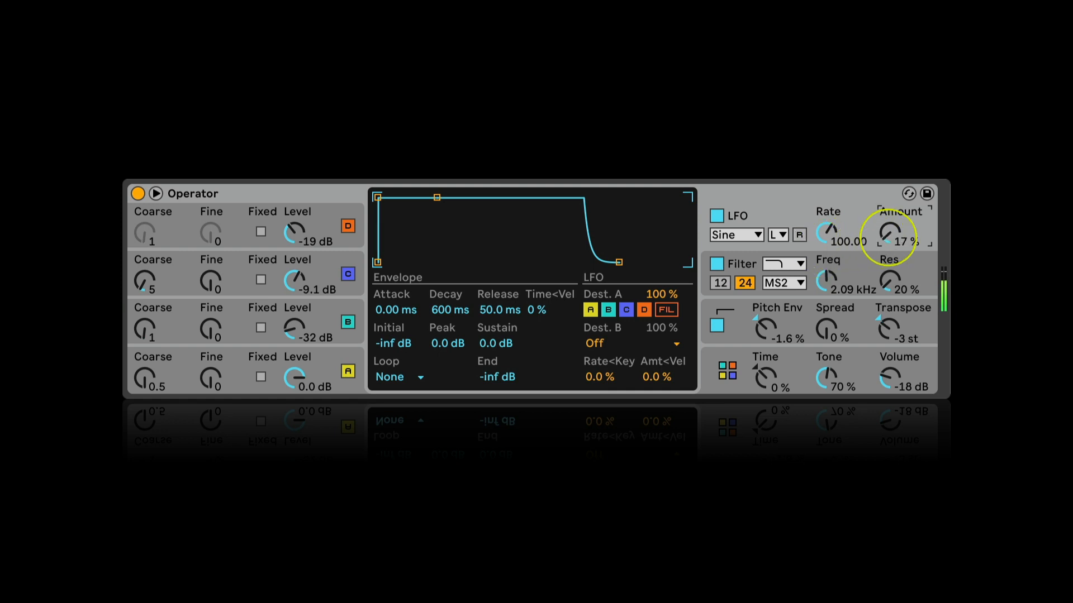
- Set the LFO range to Sync and its rate to 1/8
left_click_drag(891, 241, 891, 205)
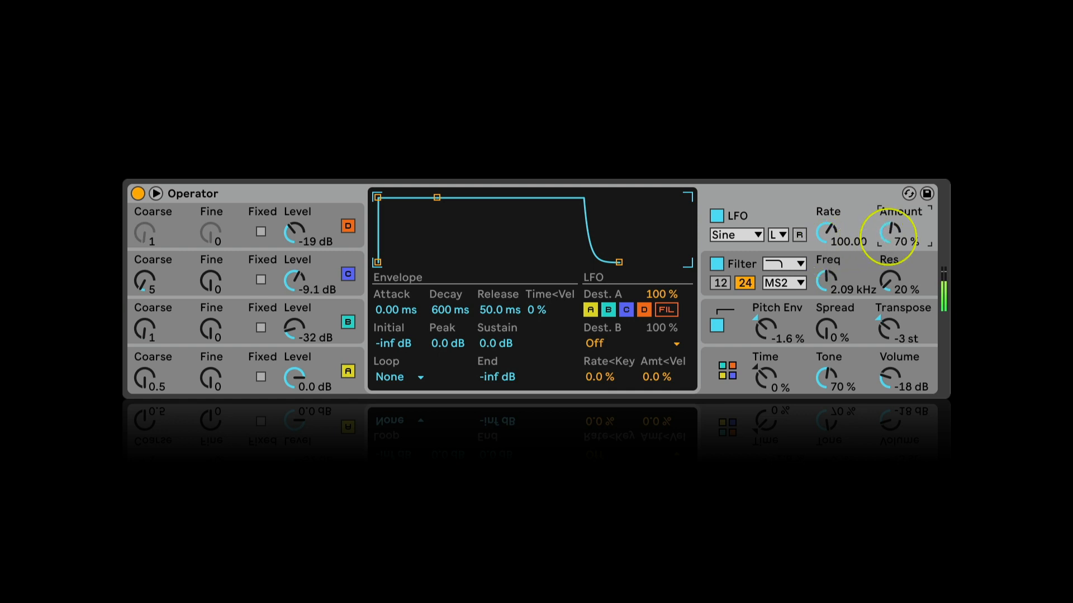
left_click_drag(889, 236, 890, 256)
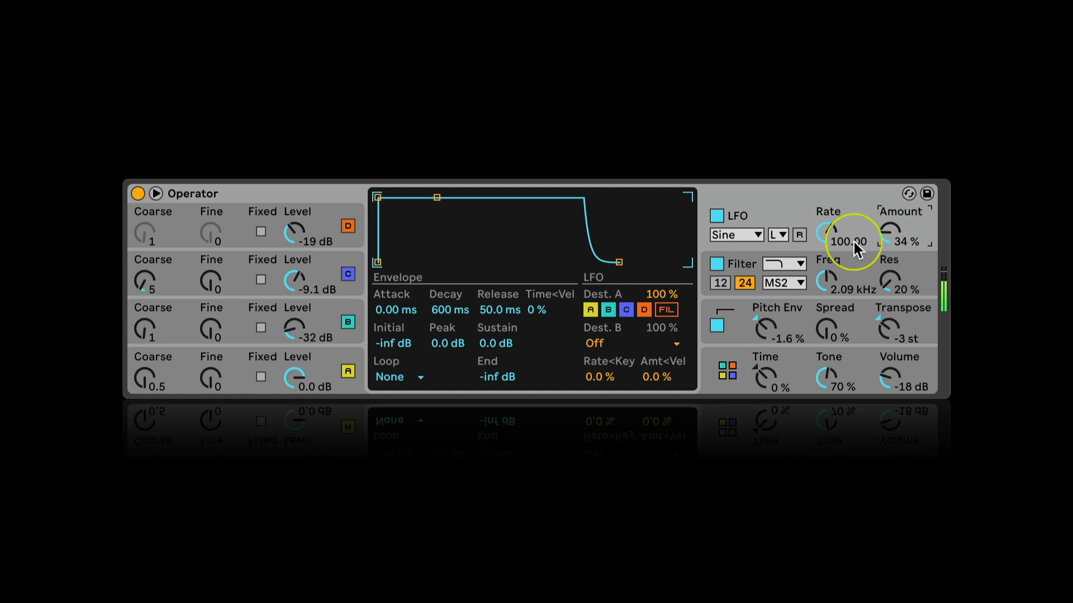
left_click(776, 235)
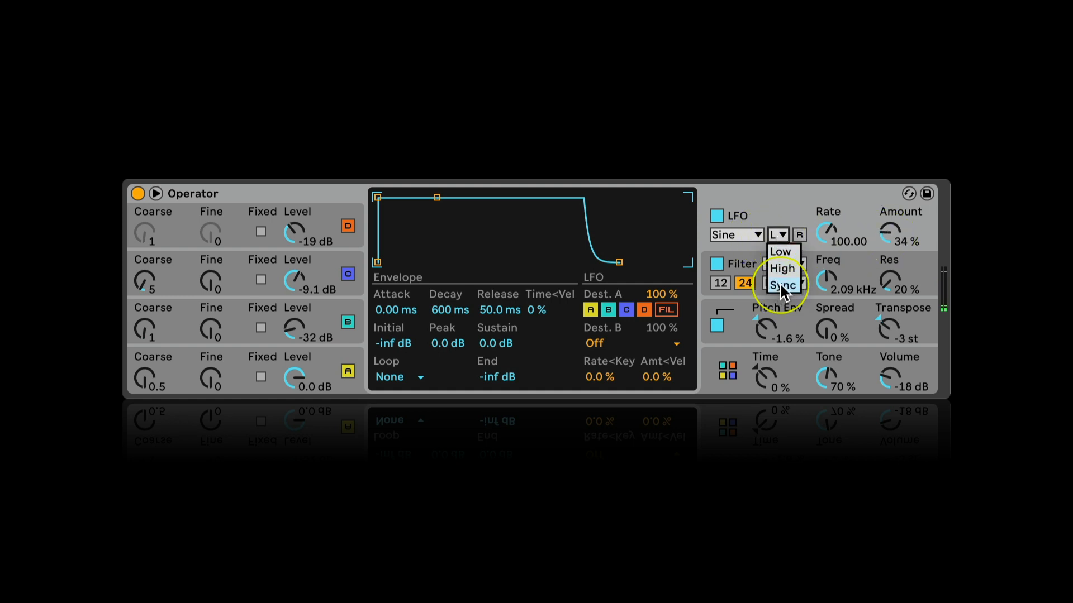
left_click(780, 284)
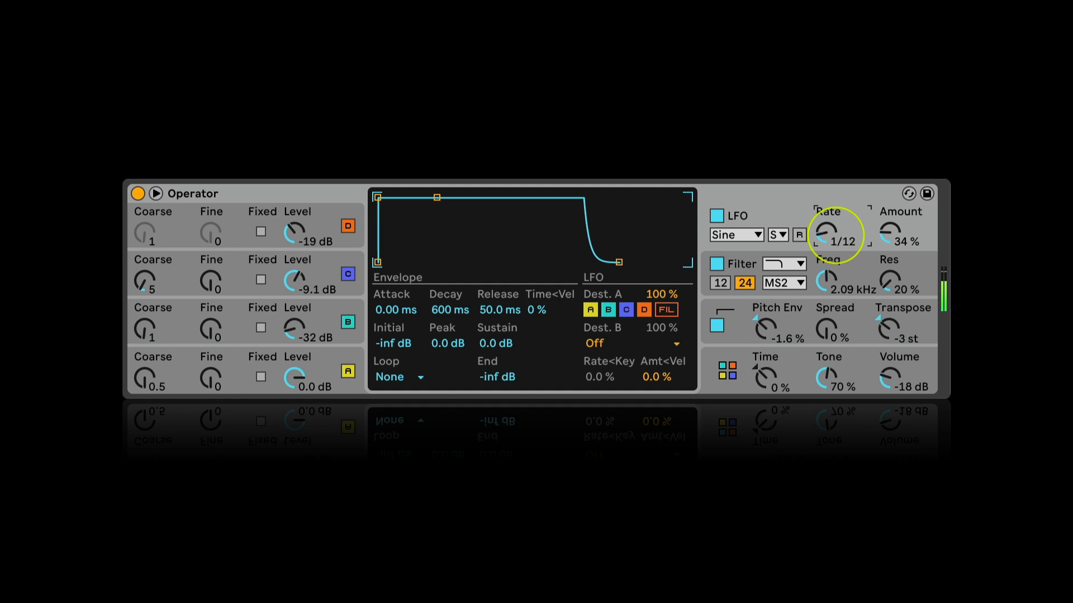
left_click_drag(833, 236, 833, 213)
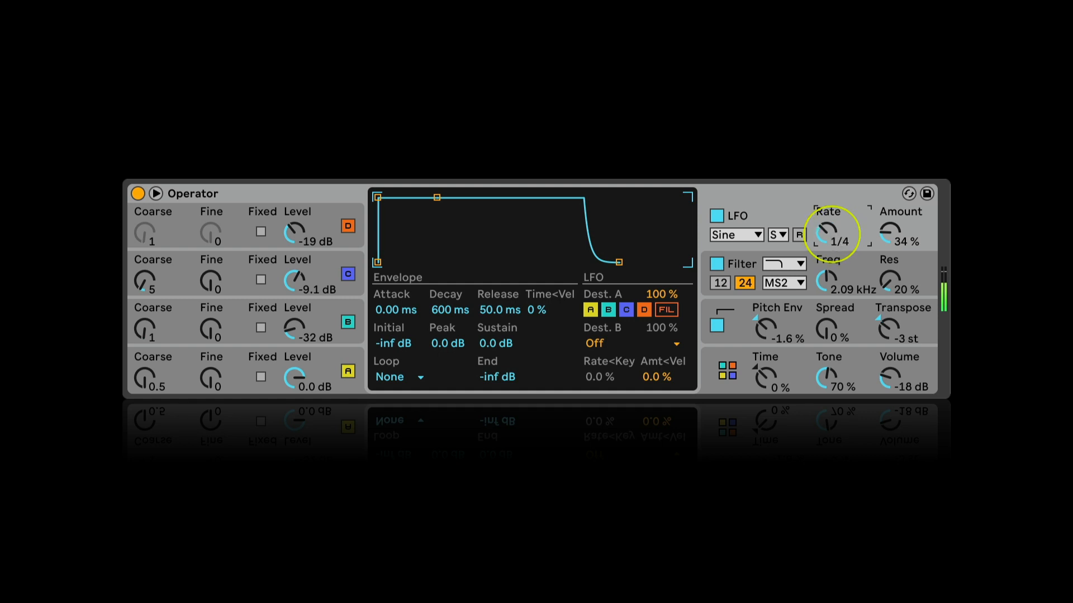
left_click_drag(828, 236, 828, 219)
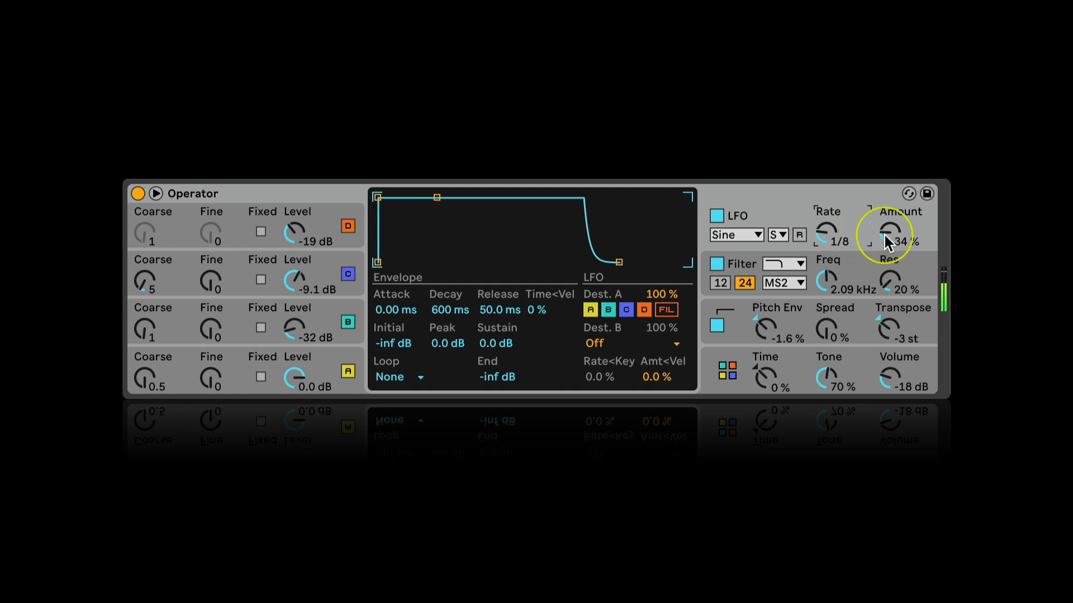
- Set the LFO amount to 60% and lengthen the envelope attack to 2.73 s
left_click_drag(887, 241, 887, 212)
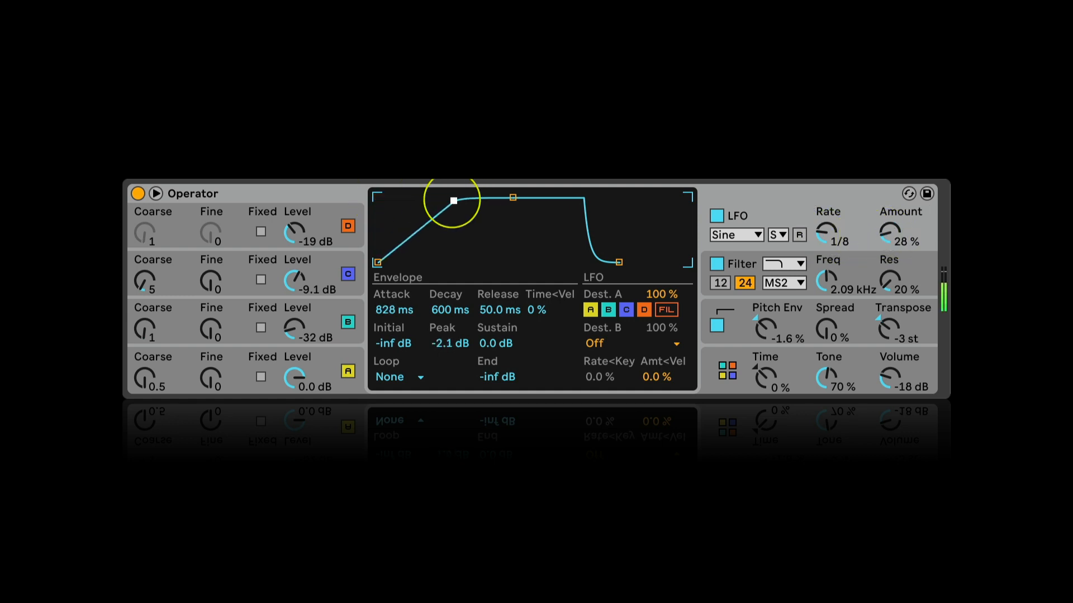
left_click_drag(453, 200, 445, 204)
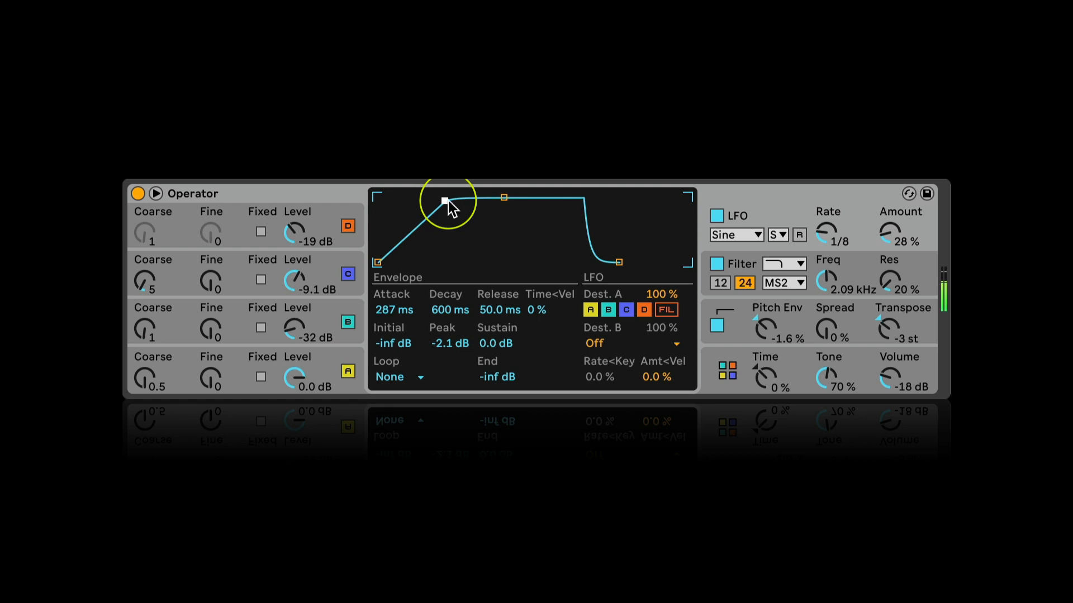
left_click_drag(444, 202, 467, 202)
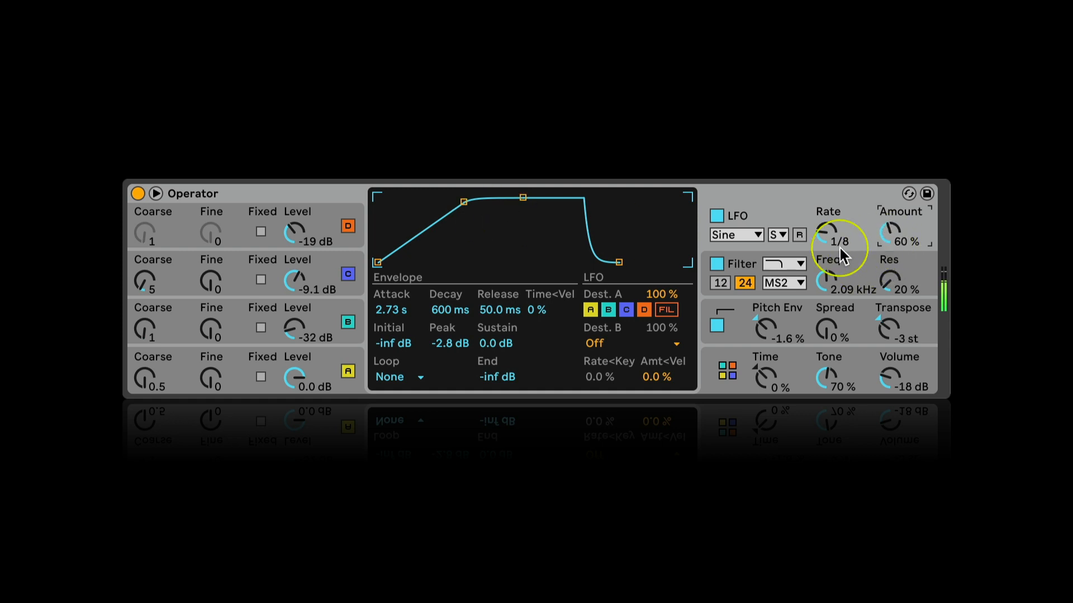
- Try square and triangle LFO waveforms and raise the LFO amount to 94%
left_click(735, 235)
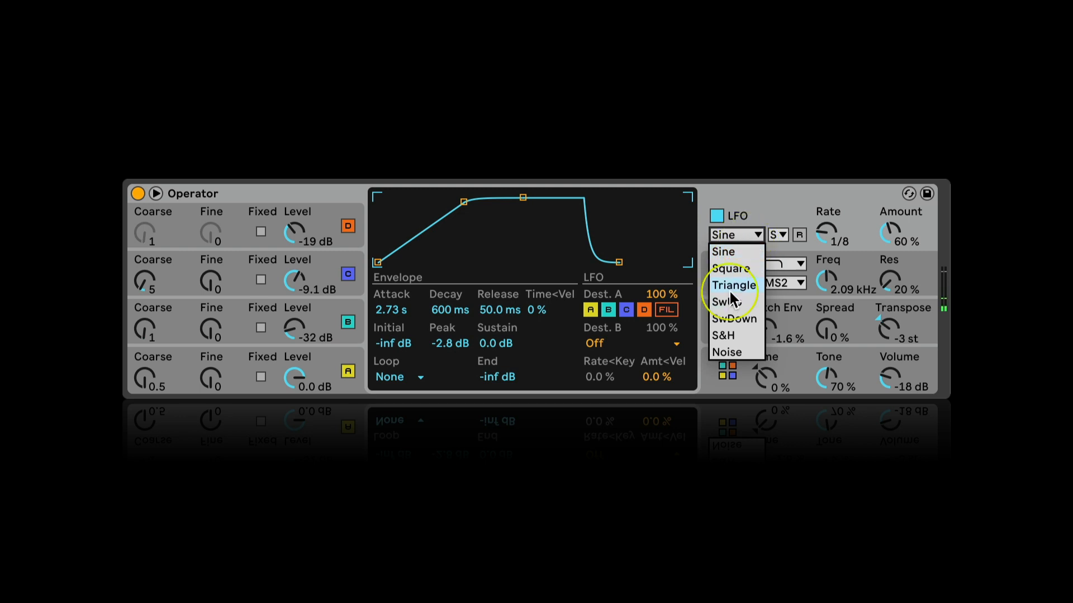
left_click(730, 268)
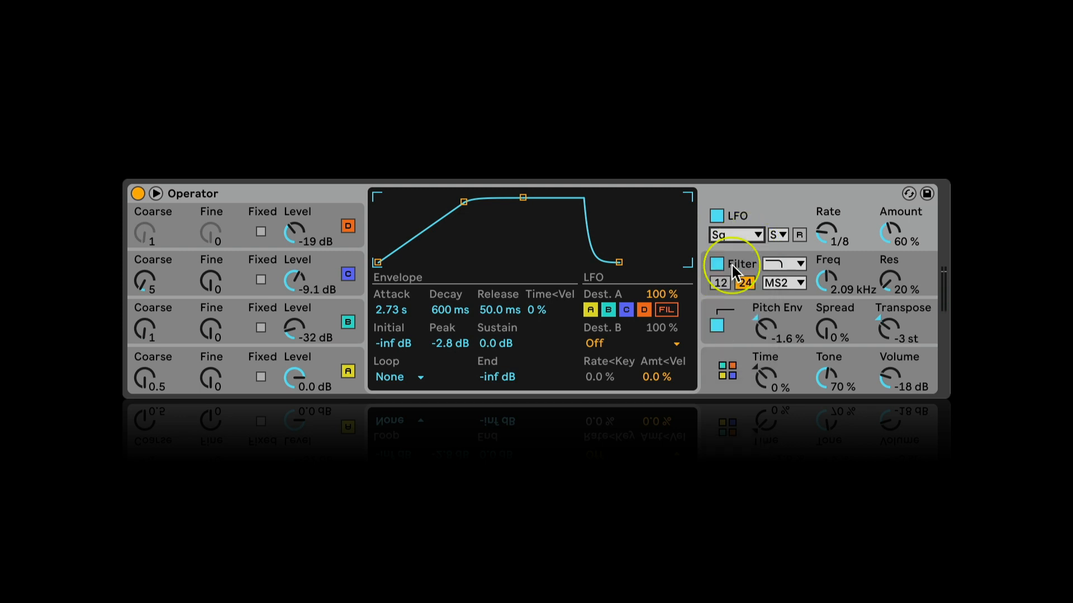
left_click_drag(902, 232, 903, 212)
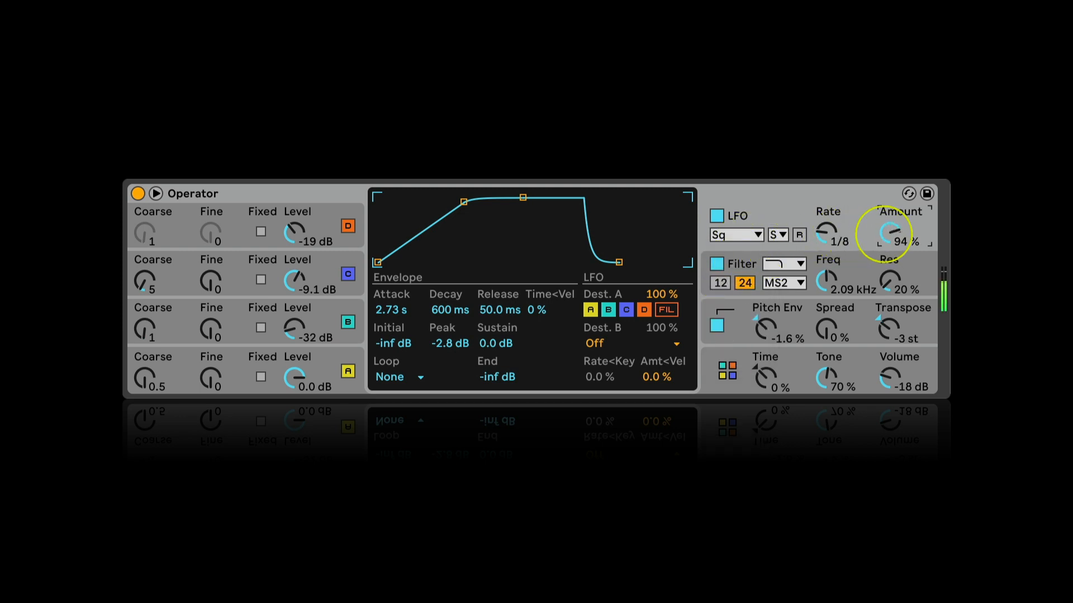
left_click(731, 235)
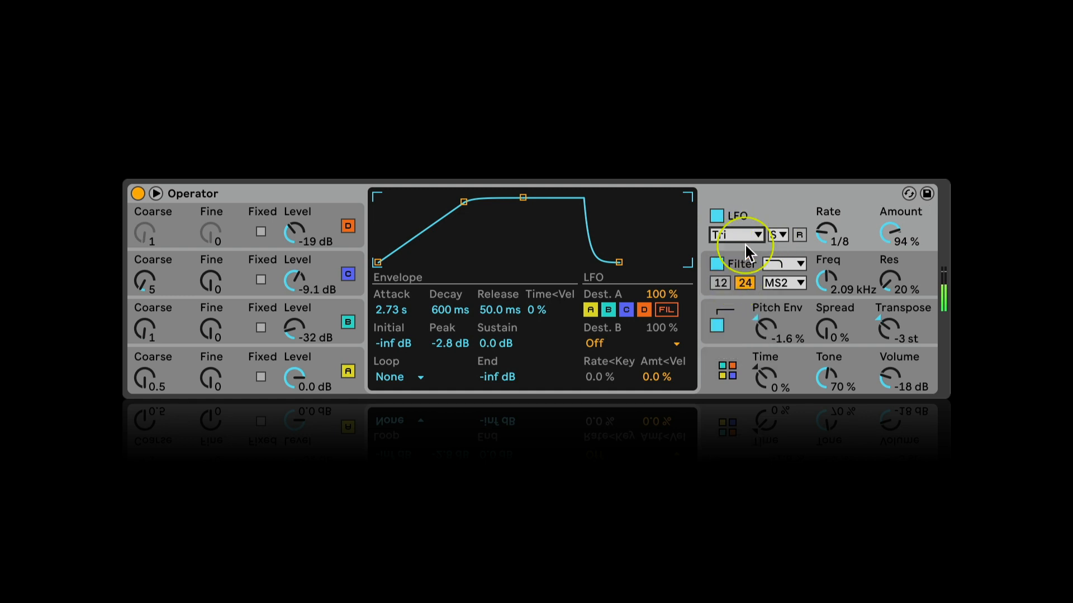
- Pick the downward sawtooth LFO waveform and trim the envelope attack to about 1.23 s
left_click(736, 235)
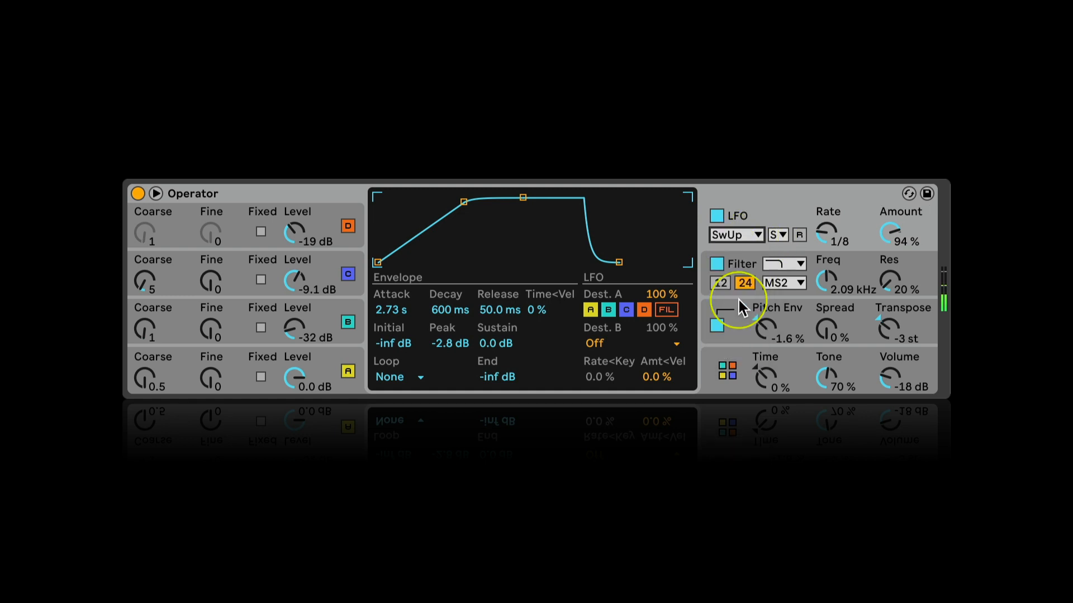
left_click(737, 235)
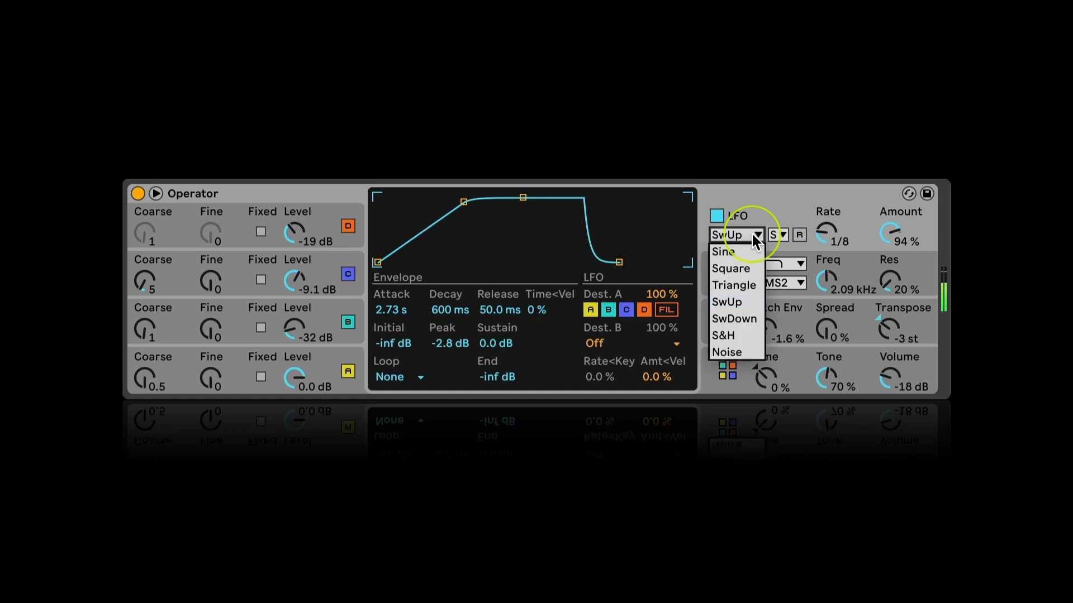
left_click(733, 318)
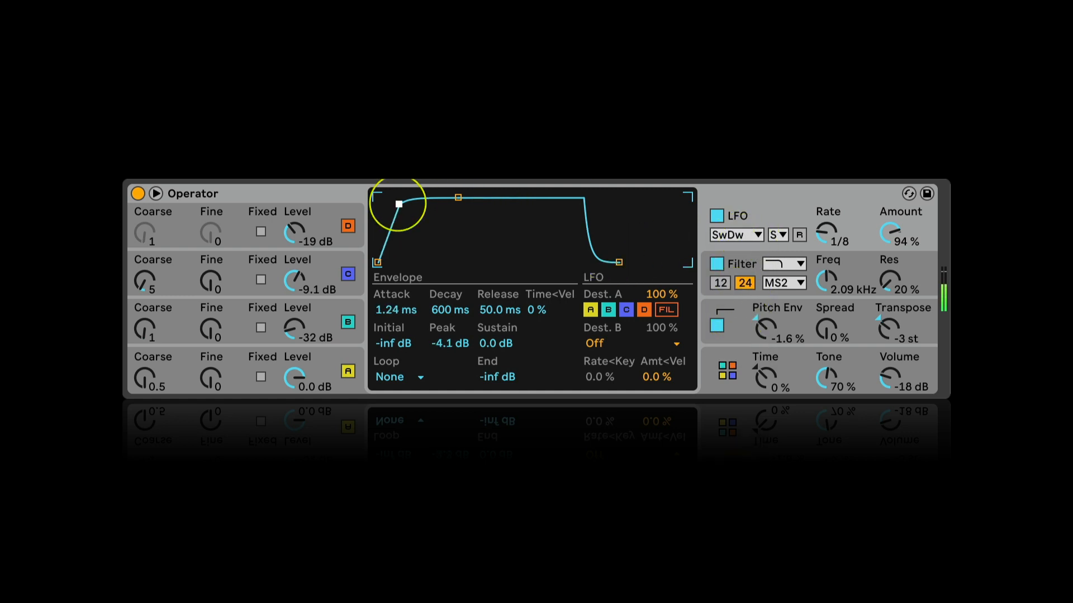
left_click_drag(396, 206, 444, 201)
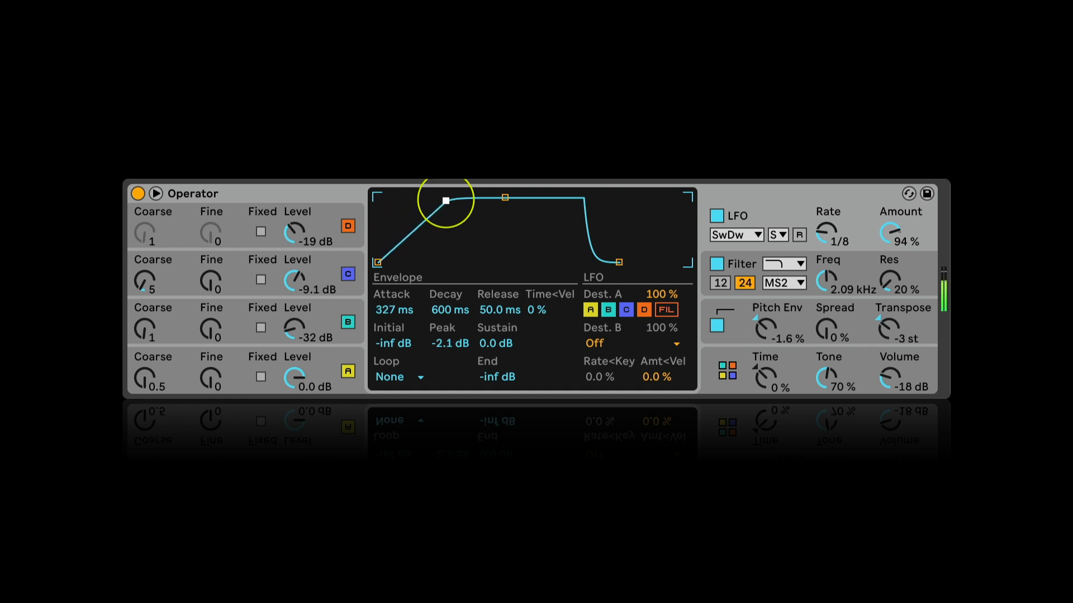
left_click_drag(445, 201, 456, 200)
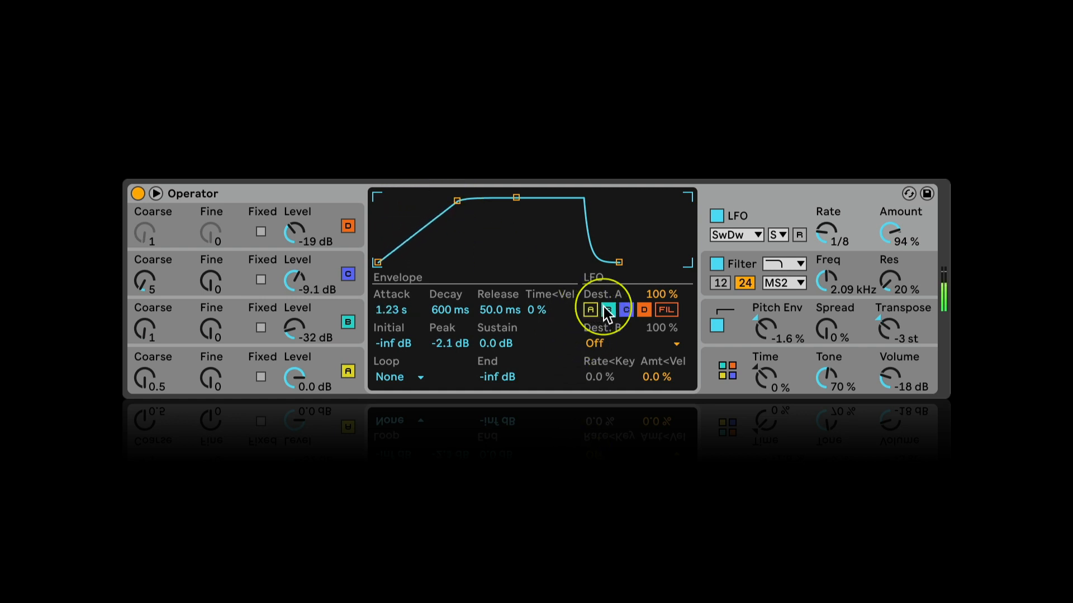
- Route the LFO to oscillators A–D and the filter, sweeping cutoff to 113 Hz and back up
left_click(607, 309)
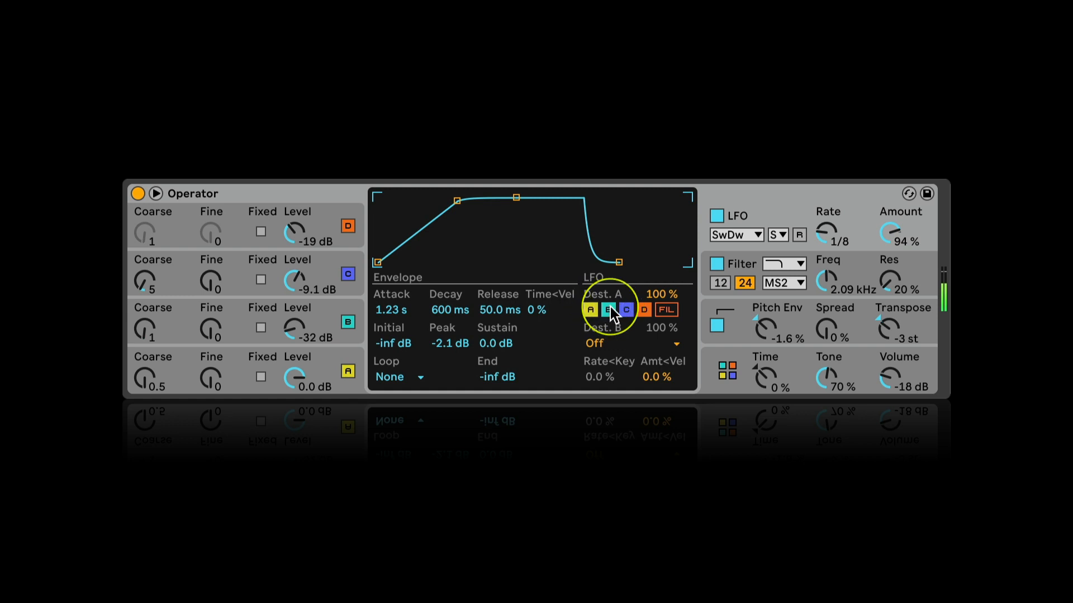
left_click(589, 309)
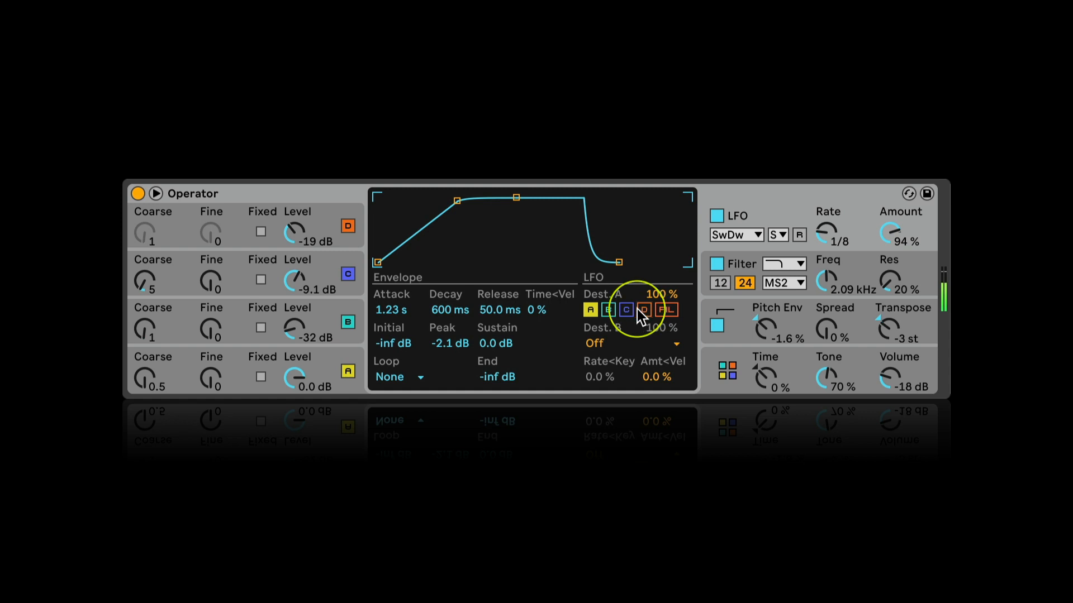
left_click(643, 309)
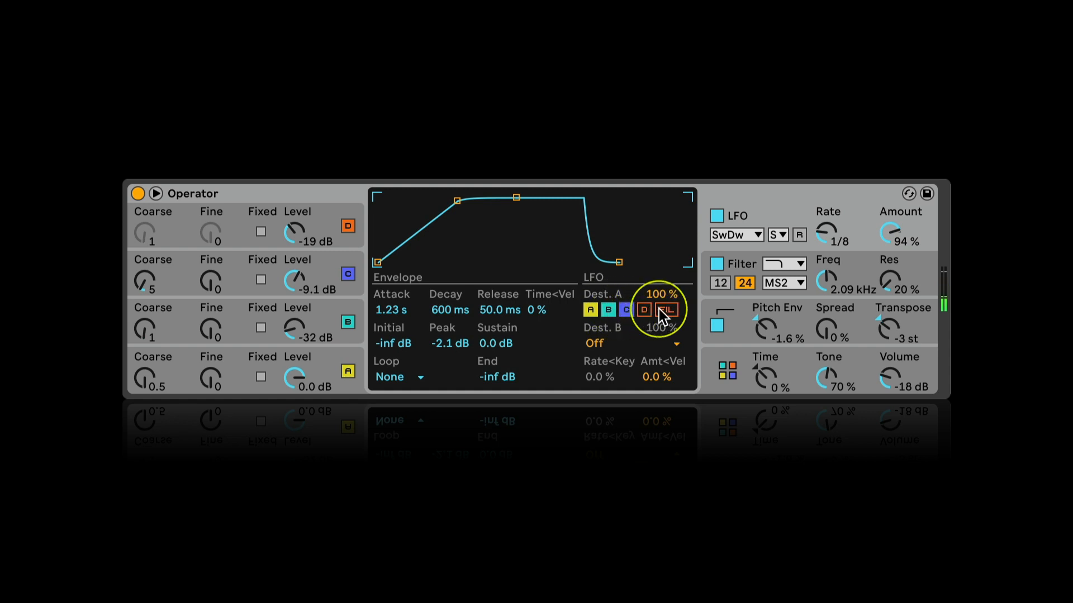
left_click(667, 310)
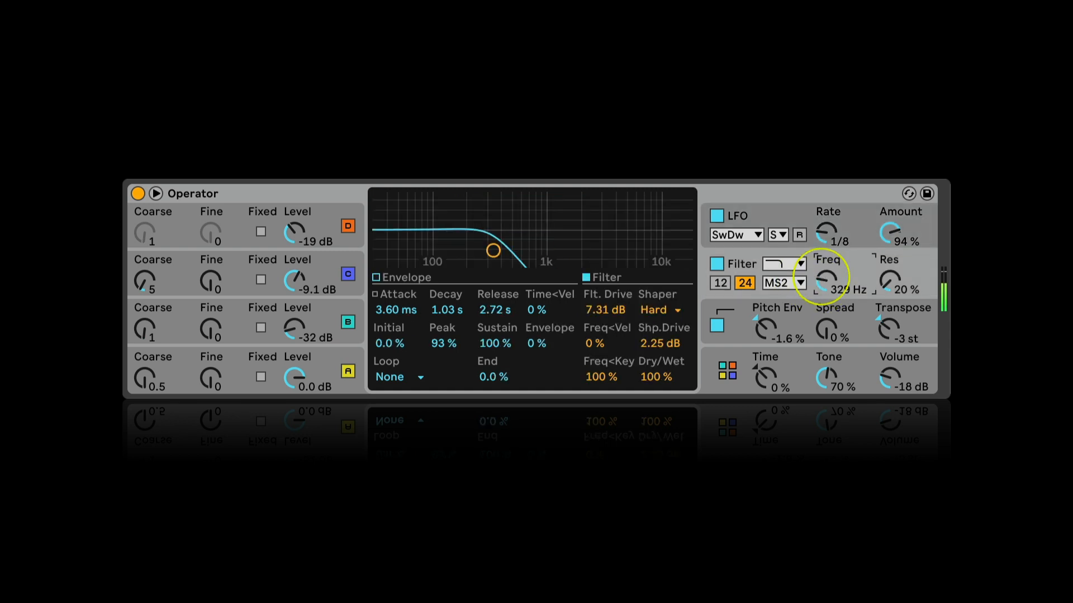
left_click_drag(828, 277, 828, 301)
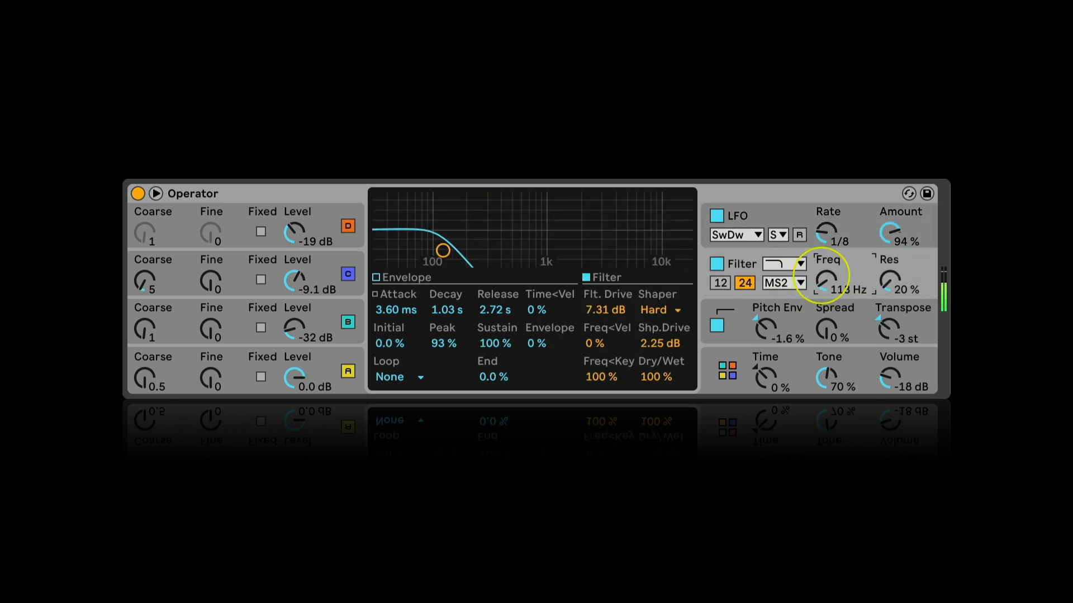
left_click_drag(829, 279, 829, 240)
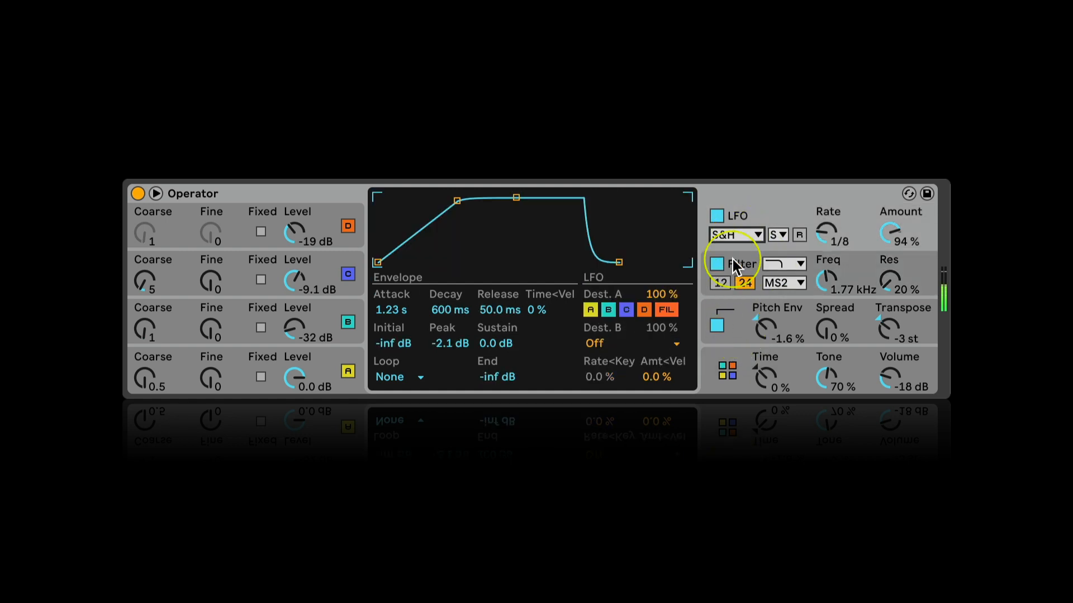
- Set the LFO waveform to Noise and raise the filter cutoff to about 15.9 kHz
left_click(735, 234)
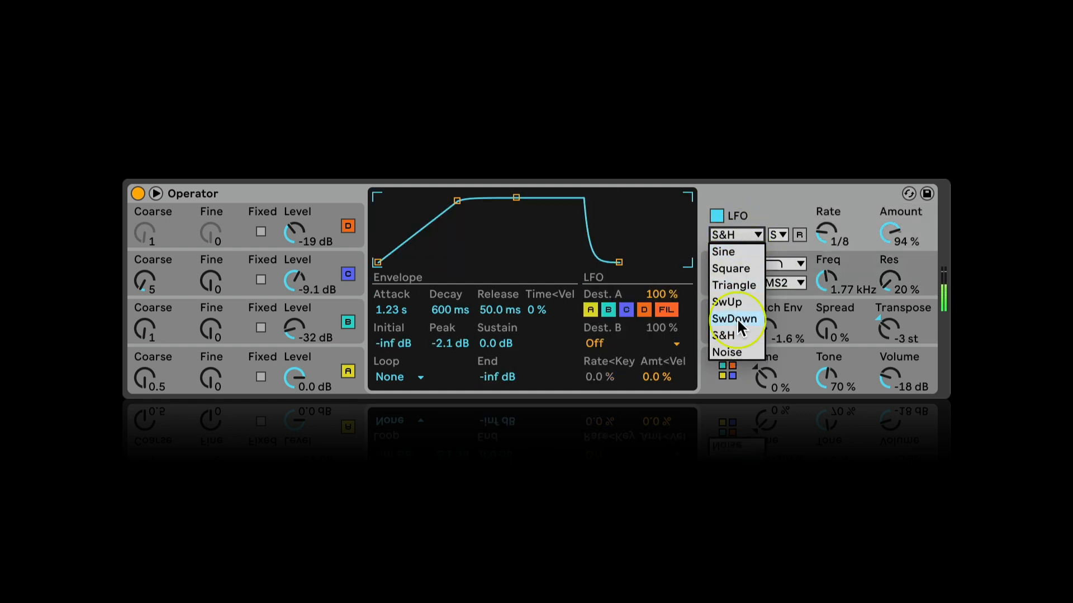
left_click(726, 352)
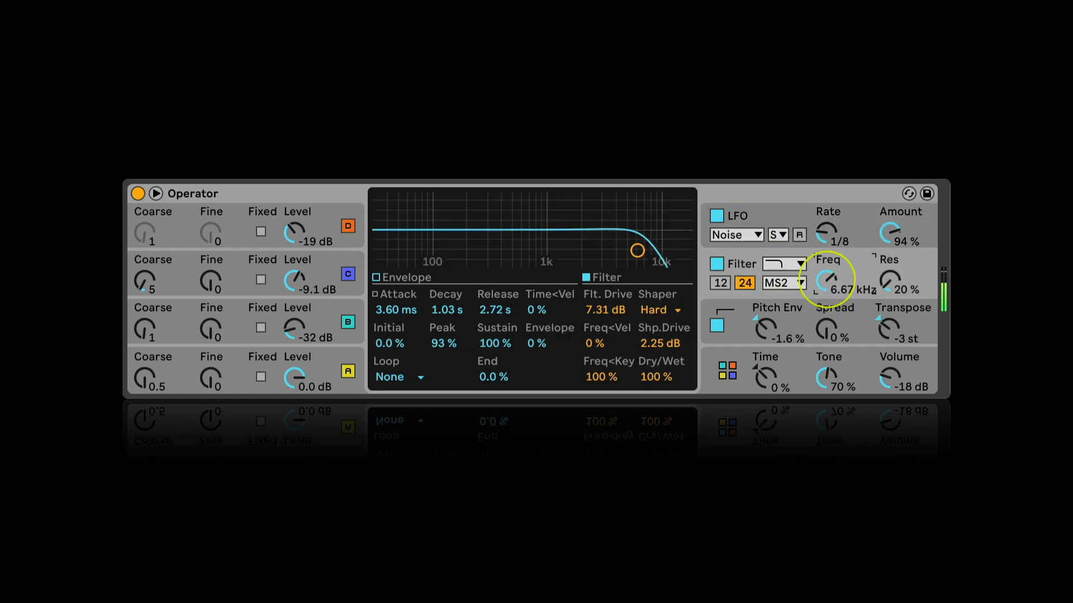
left_click_drag(832, 279, 833, 247)
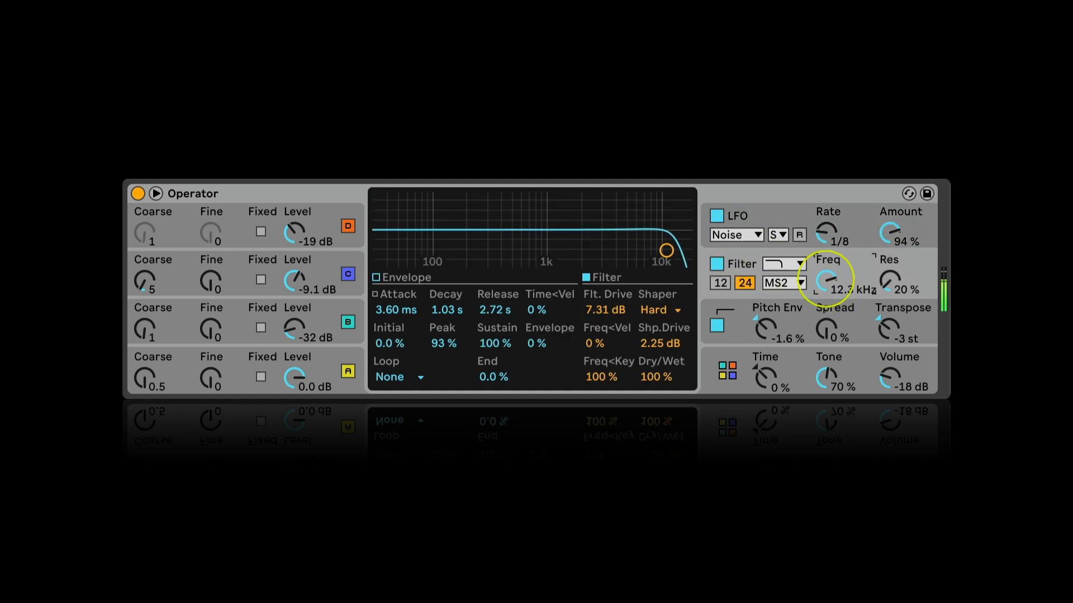
left_click_drag(828, 280, 828, 294)
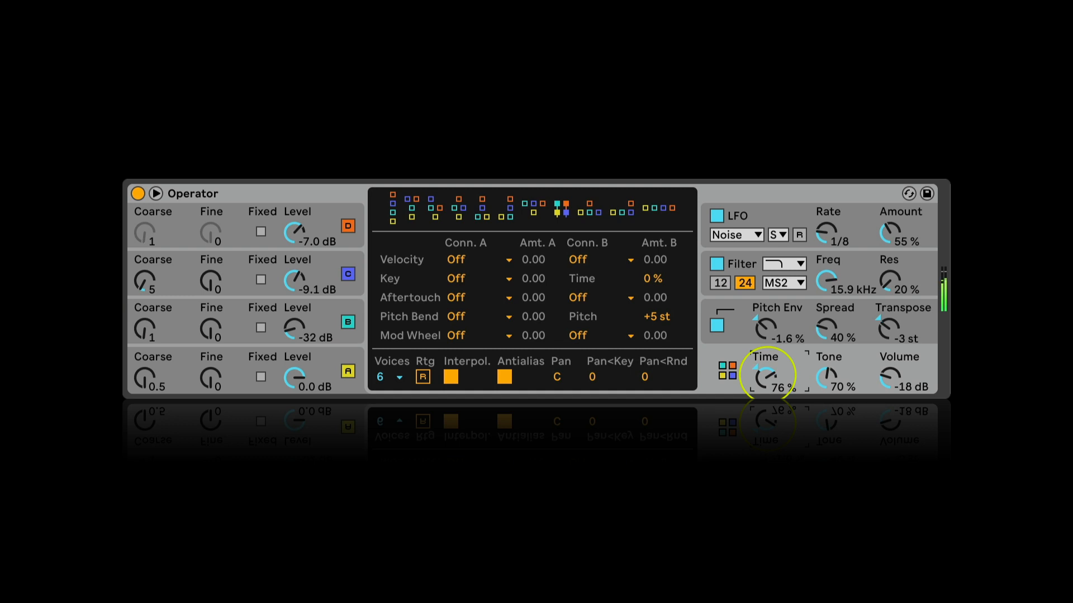
- Sweep Operator's global Time from 76% down to -33%, then reset it to 0%
left_click_drag(765, 375, 768, 386)
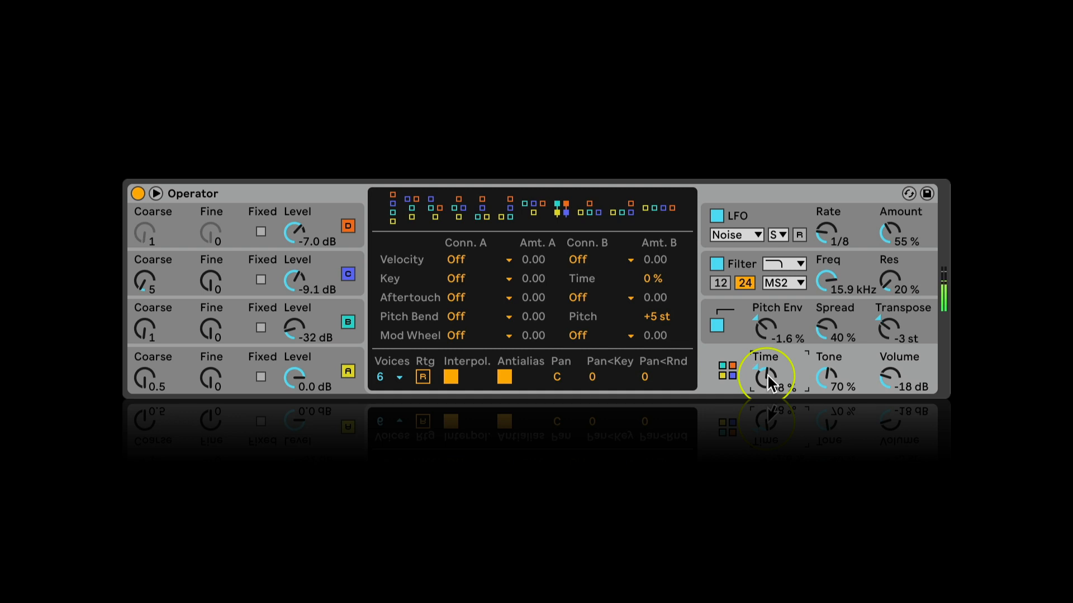
left_click_drag(764, 376, 764, 390)
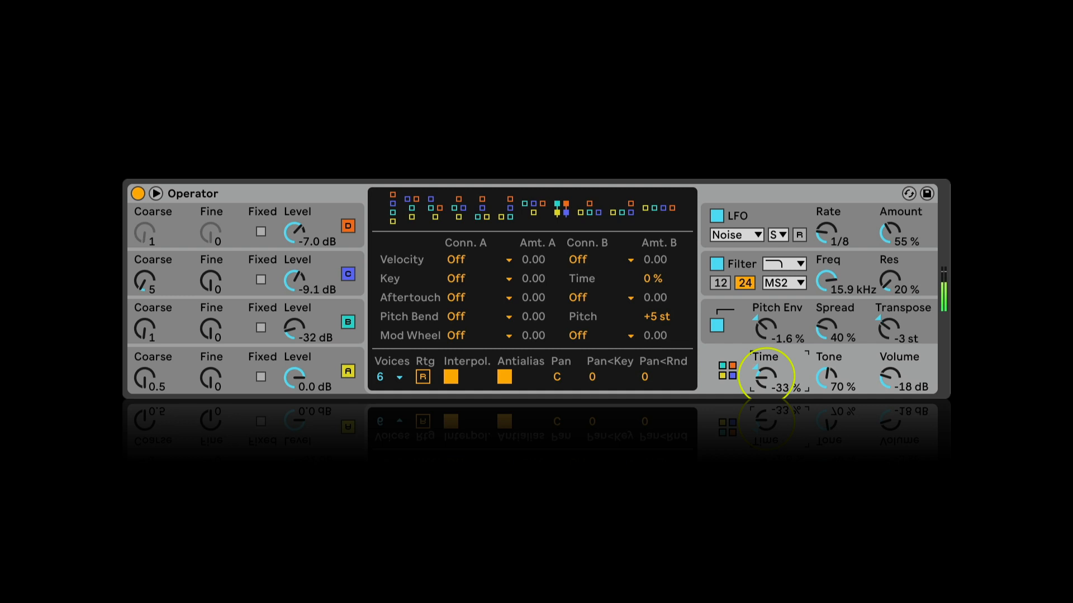
left_click_drag(766, 376, 766, 389)
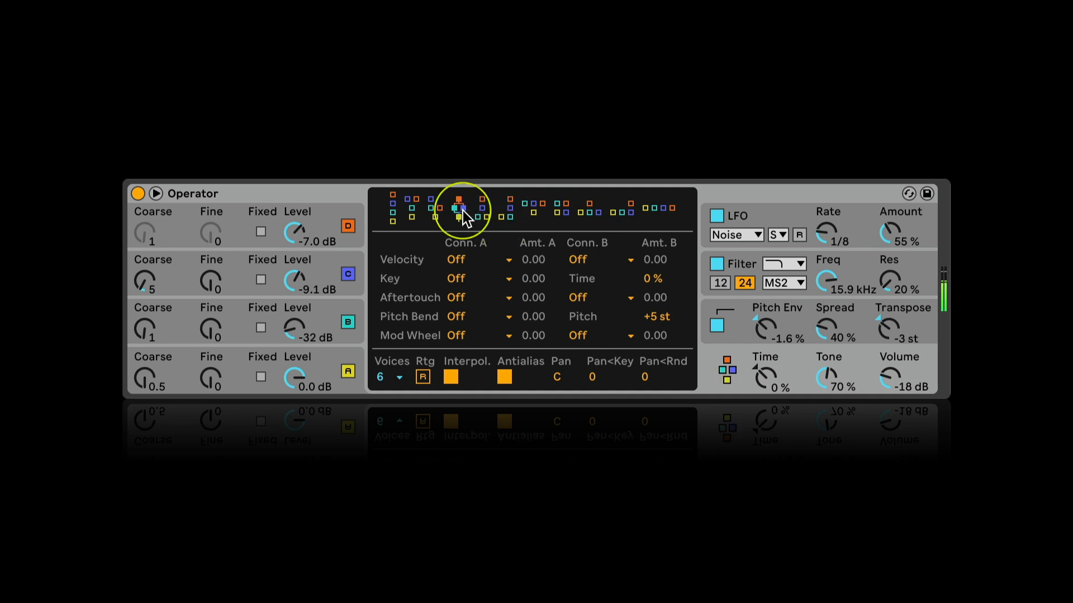
- Select a different algorithm and raise oscillator B's level to about -8.6 dB
left_click(462, 210)
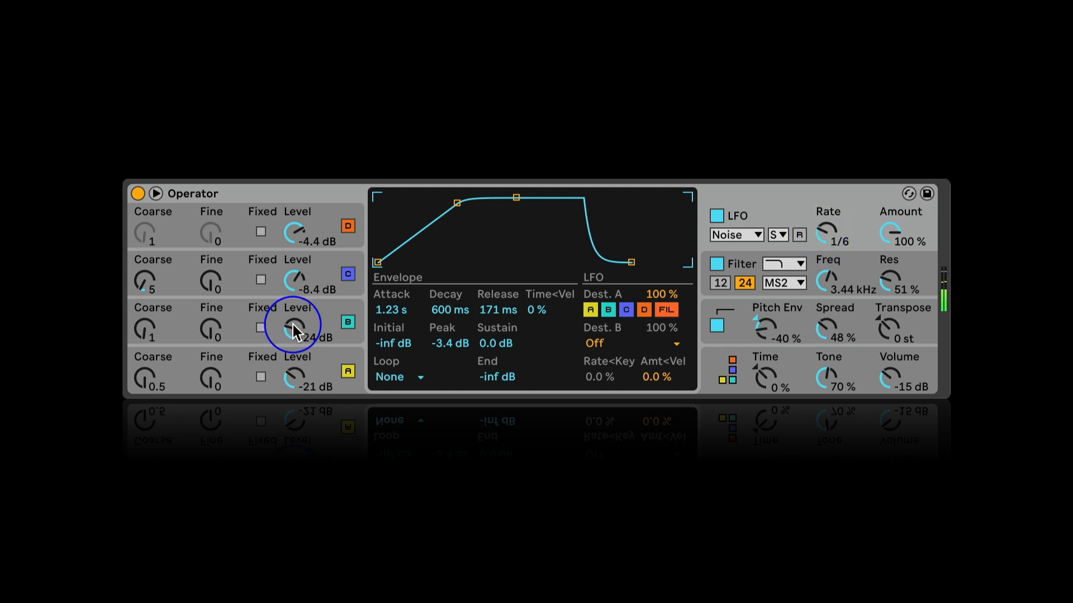
left_click(604, 277)
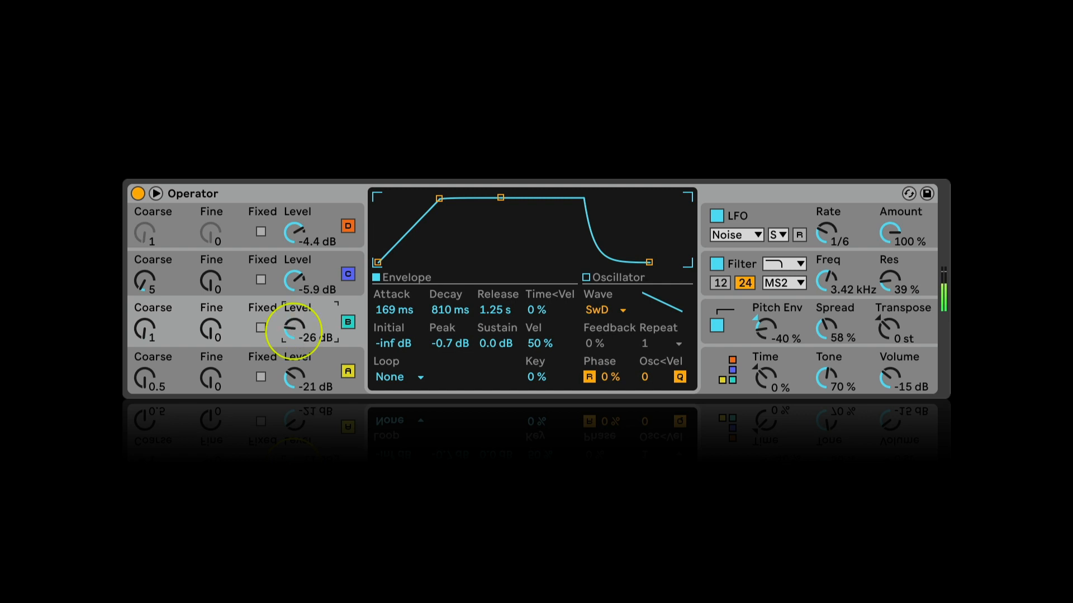
left_click_drag(295, 329, 294, 315)
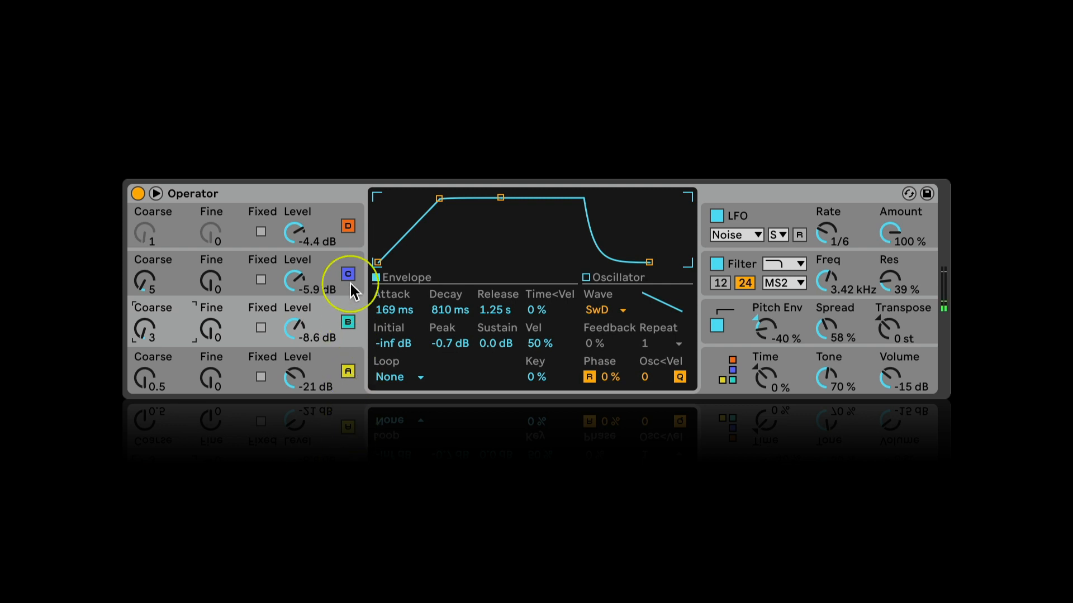
- Toggle oscillator C off and back on, and reshape the envelope's decay stage
left_click(347, 273)
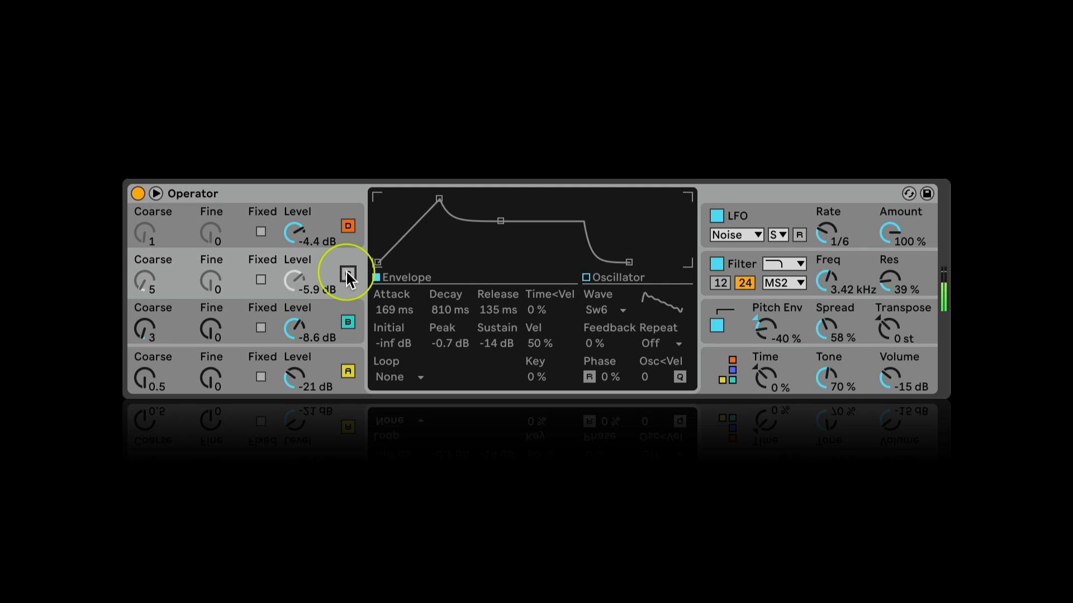
left_click(347, 275)
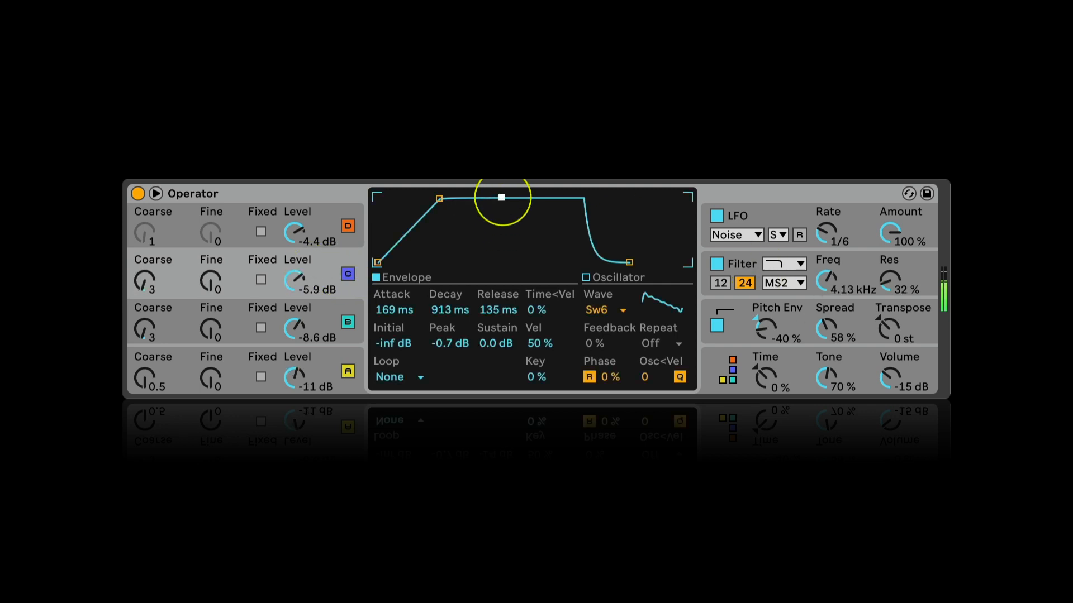
left_click_drag(502, 199, 478, 253)
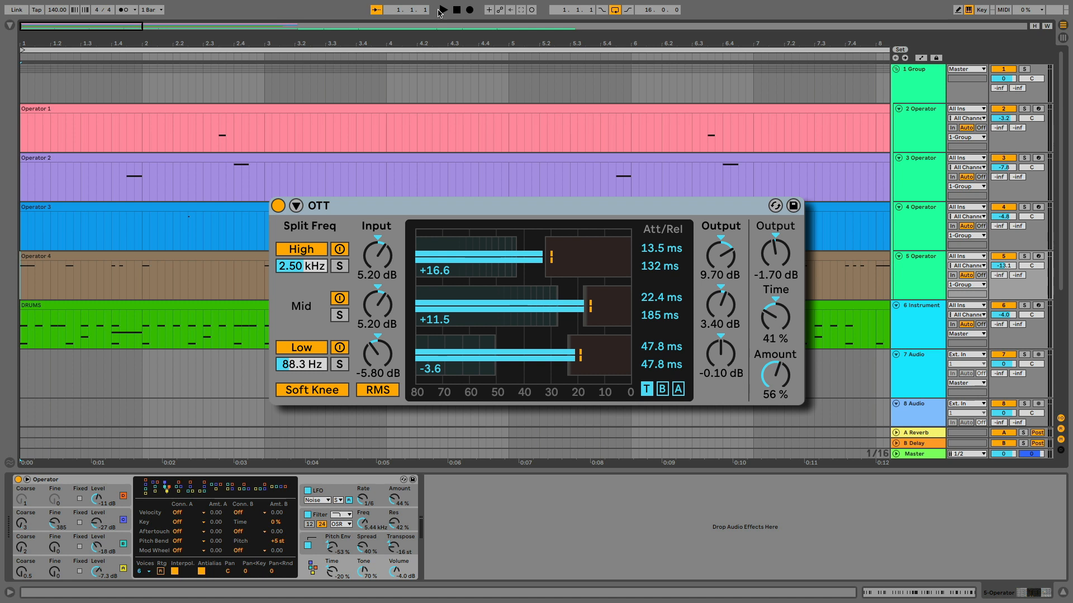
- Close the OTT compressor window and start playing the arrangement
left_click(277, 205)
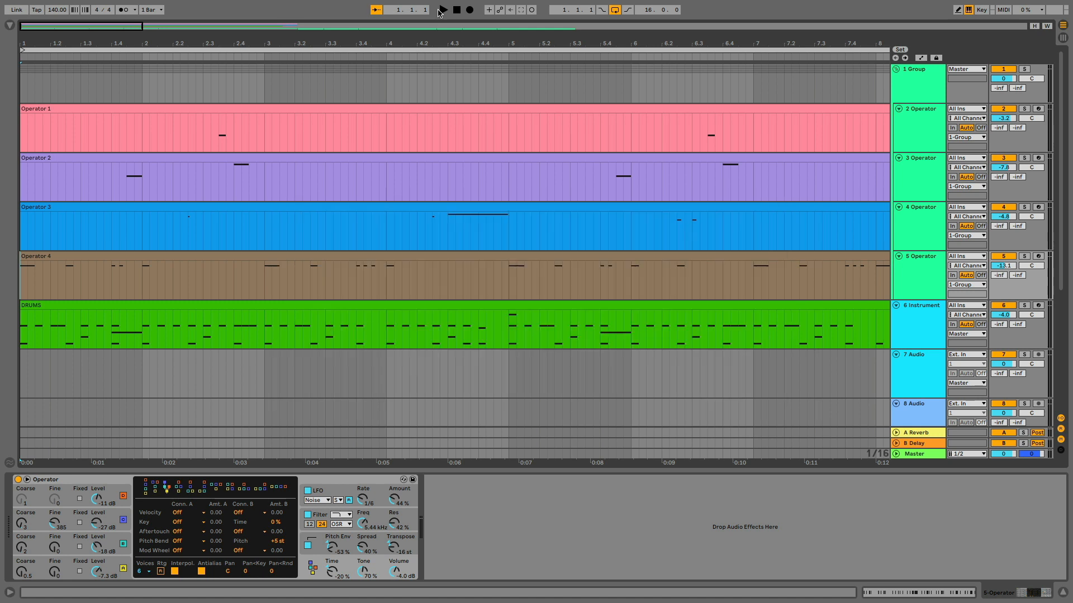
left_click(441, 9)
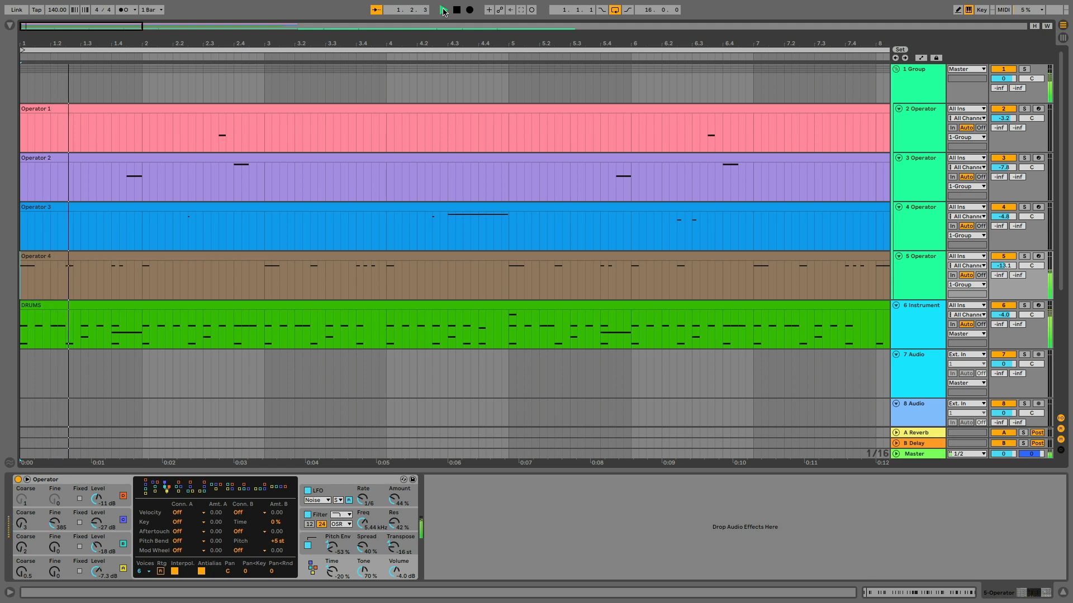